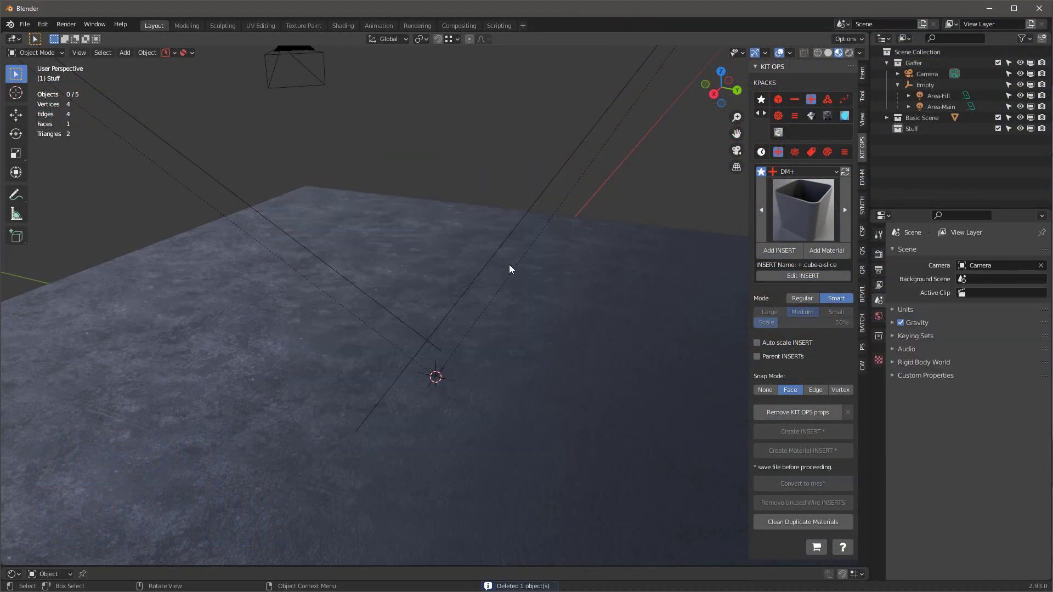
{"action": "mouse_move", "coordinate": [496, 302]}
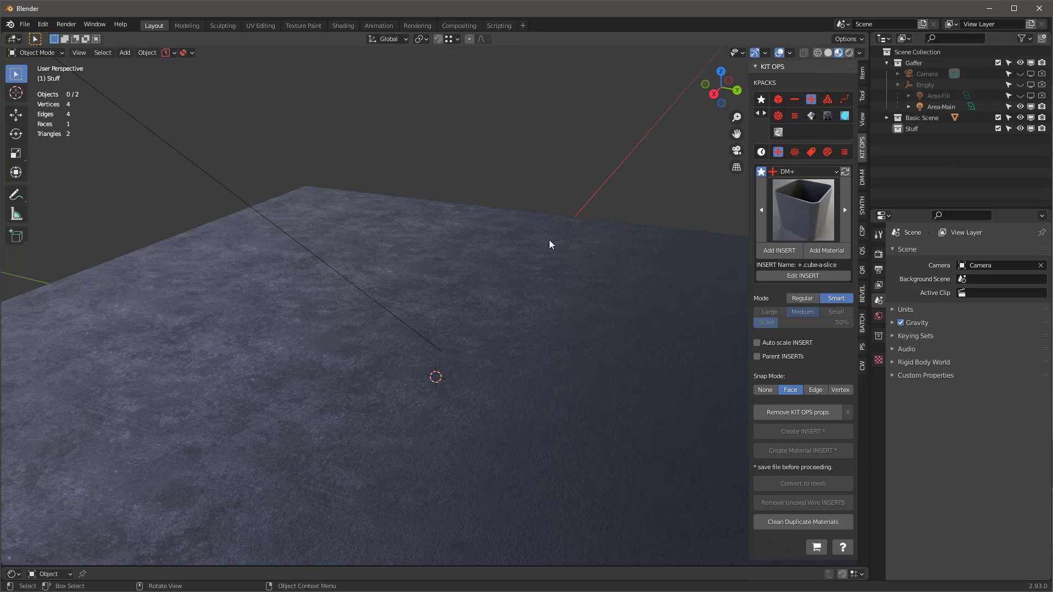
{"action": "mouse_move", "coordinate": [796, 117]}
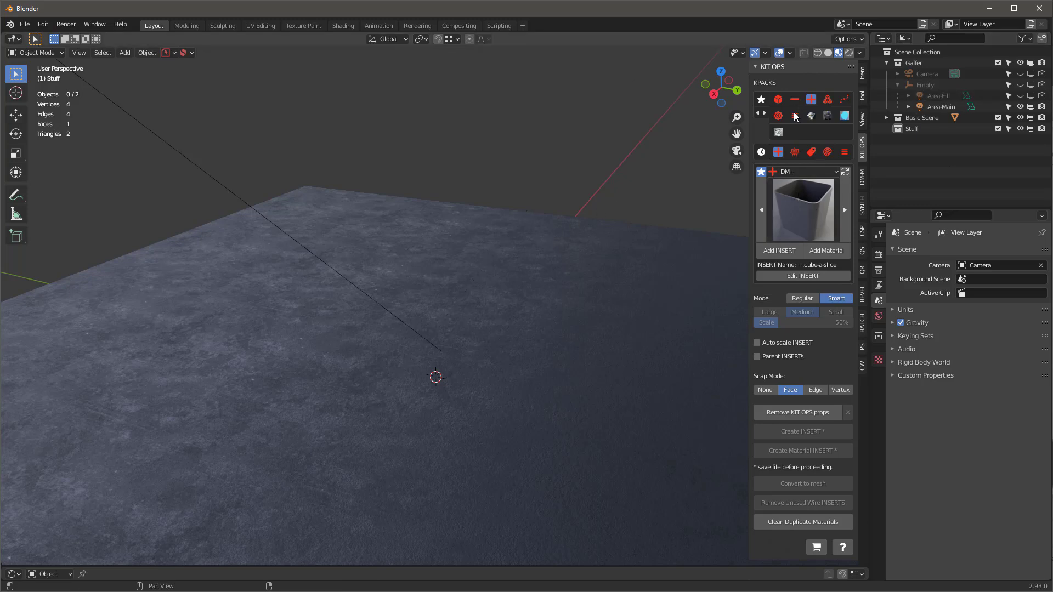
- Switch KIT OPS to the Arch-2050 pack and select the VK-mach-2021 insert
{"action": "left_click", "coordinate": [806, 171]}
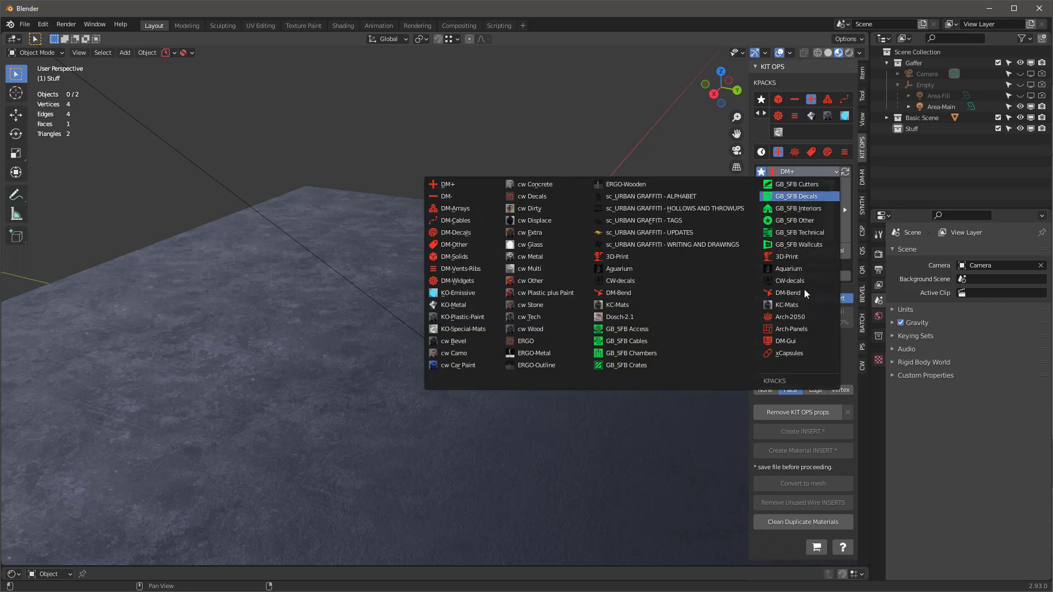
{"action": "left_click", "coordinate": [789, 317]}
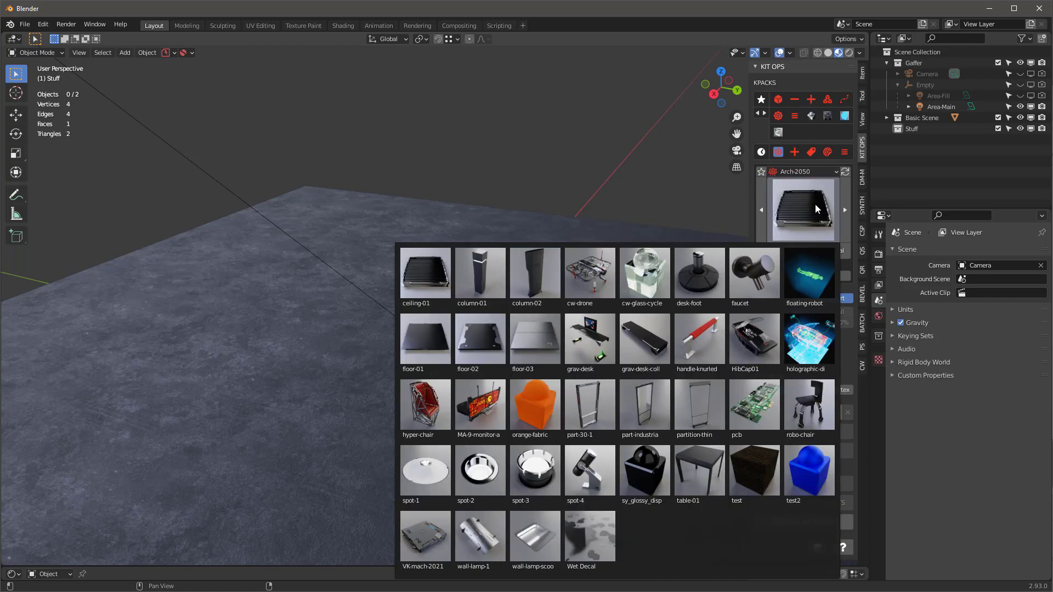
{"action": "left_click", "coordinate": [425, 535]}
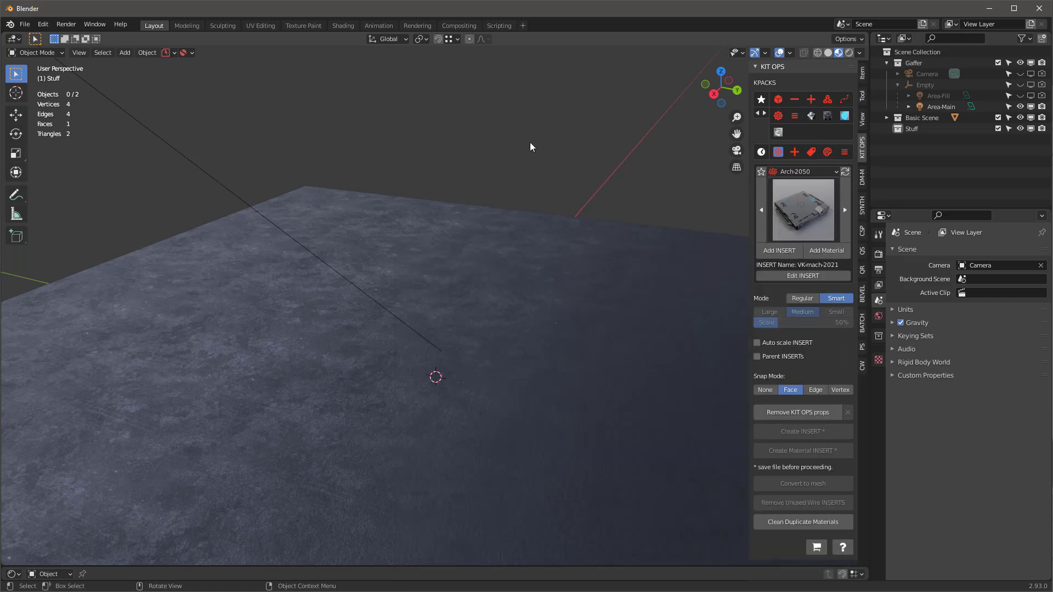
- Add the VK-mach-2021 insert, then add the MA-9-monitor-array insert
{"action": "left_click", "coordinate": [778, 250]}
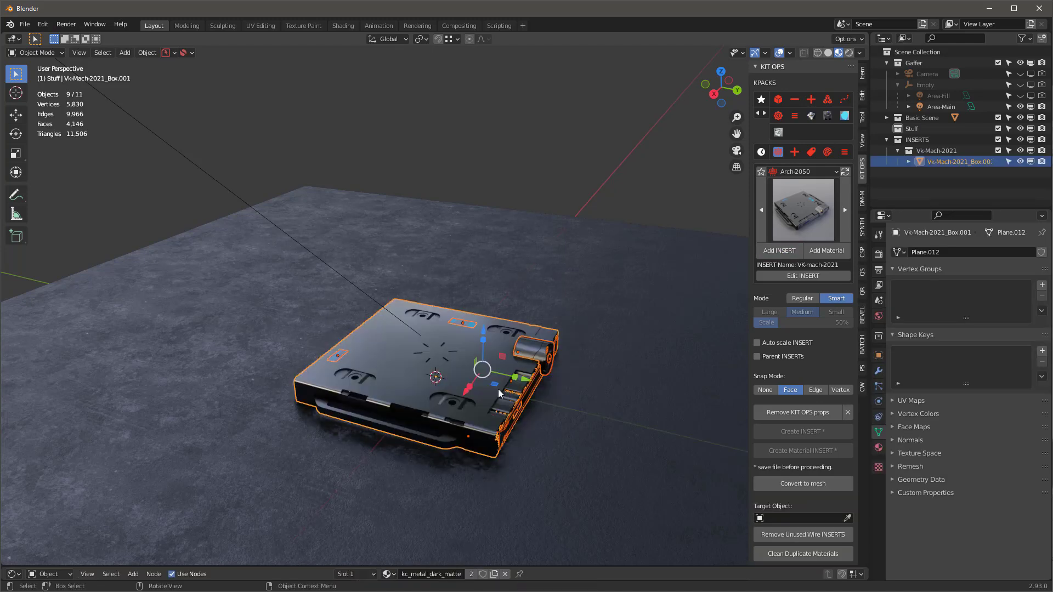
{"action": "left_click", "coordinate": [802, 209]}
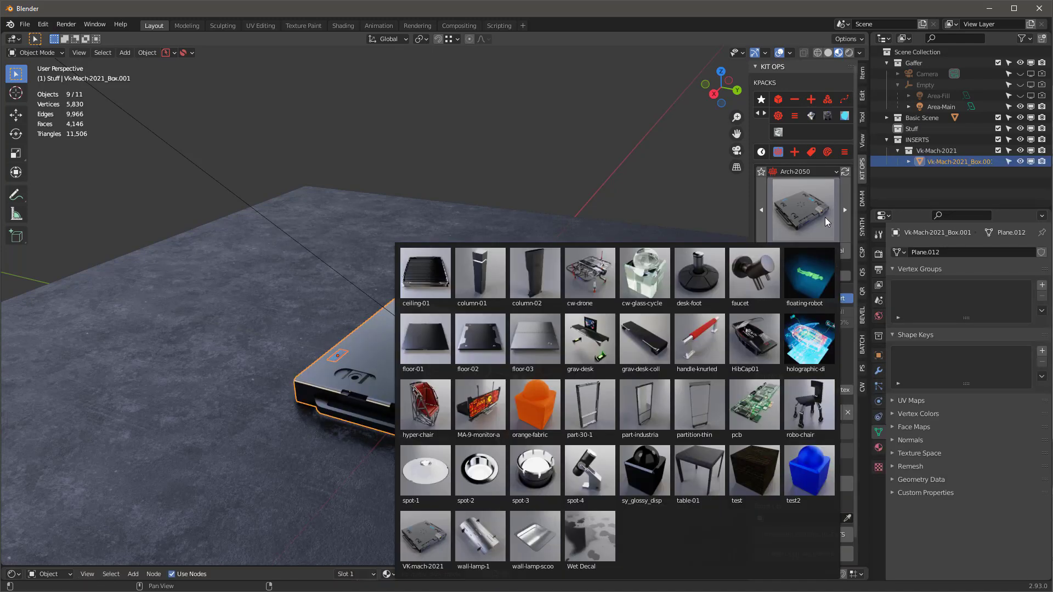
{"action": "left_click", "coordinate": [479, 406]}
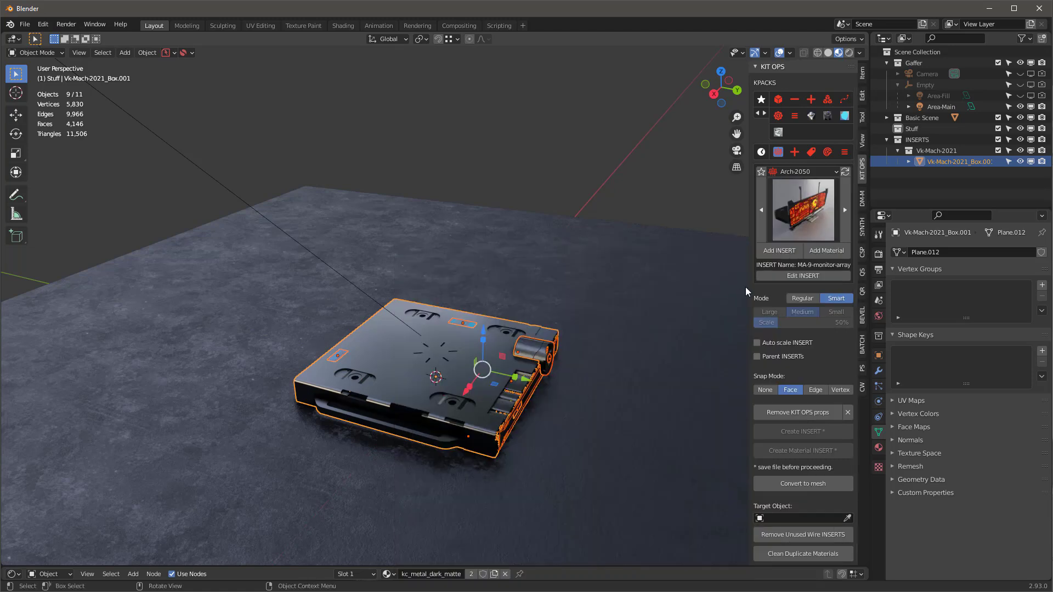
{"action": "left_click", "coordinate": [778, 250]}
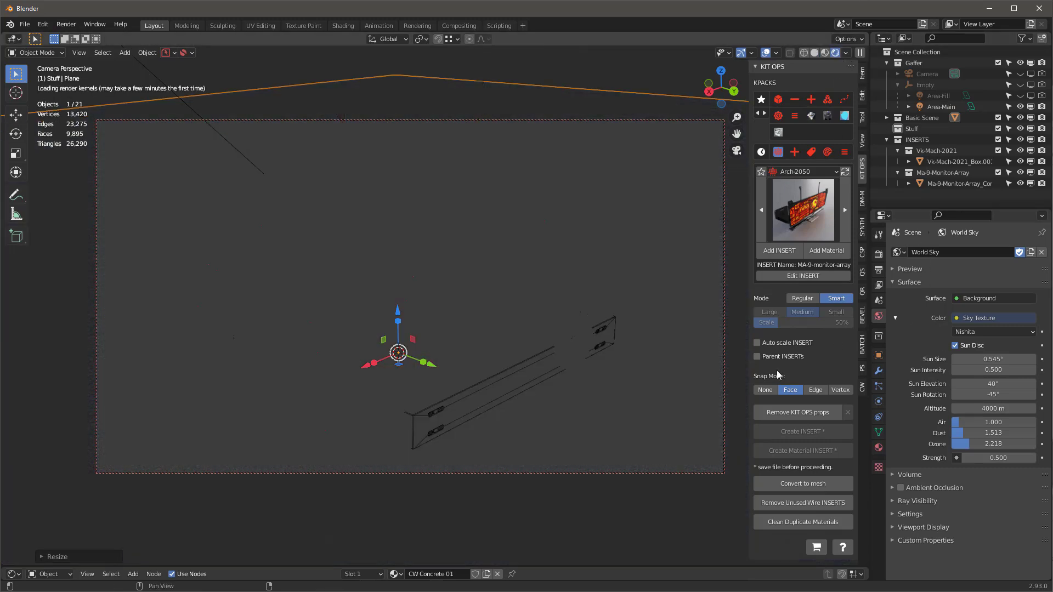
- Lower the World Strength and render the final image with F12
{"action": "left_click", "coordinate": [835, 53]}
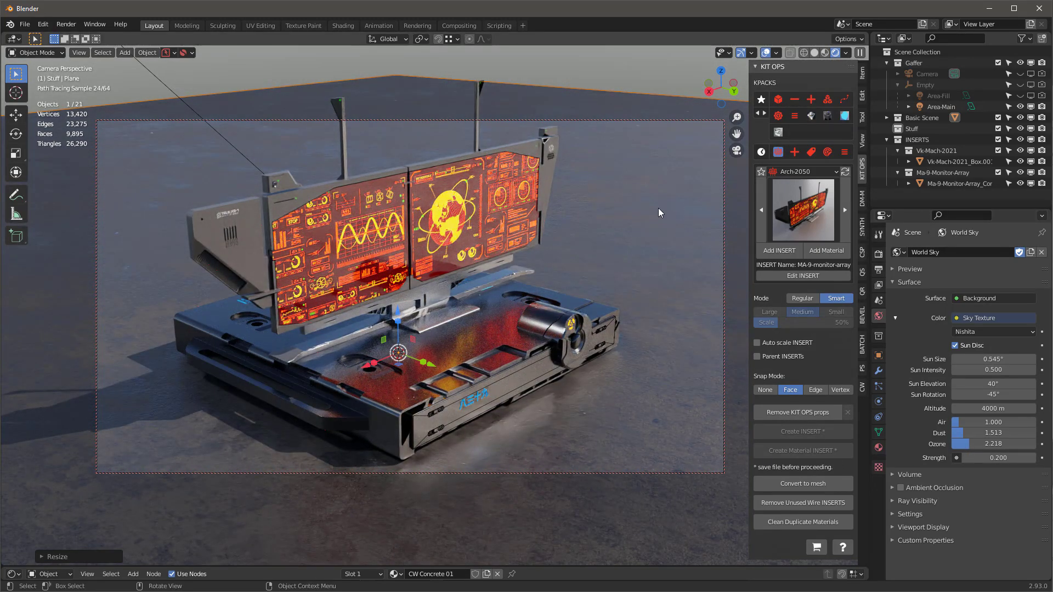
{"action": "key", "text": "F12"}
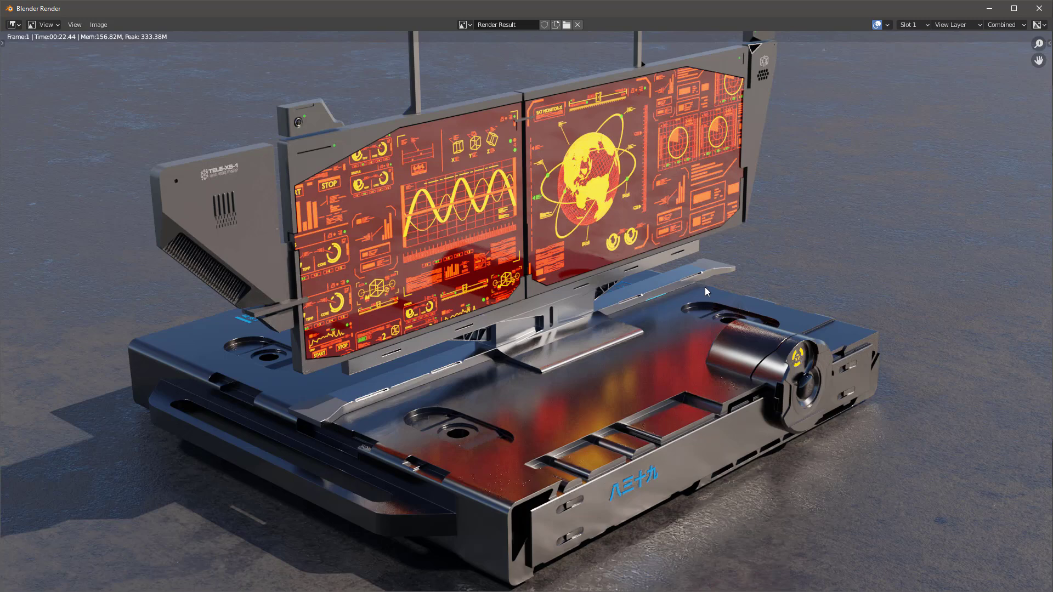
{"action": "mouse_move", "coordinate": [728, 307]}
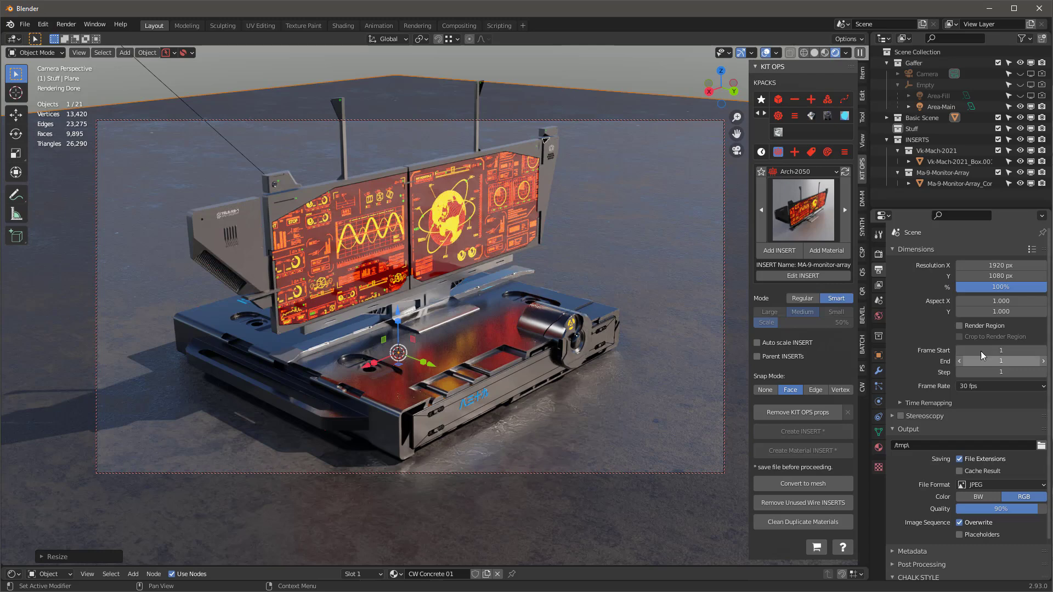
{"action": "mouse_move", "coordinate": [1000, 372]}
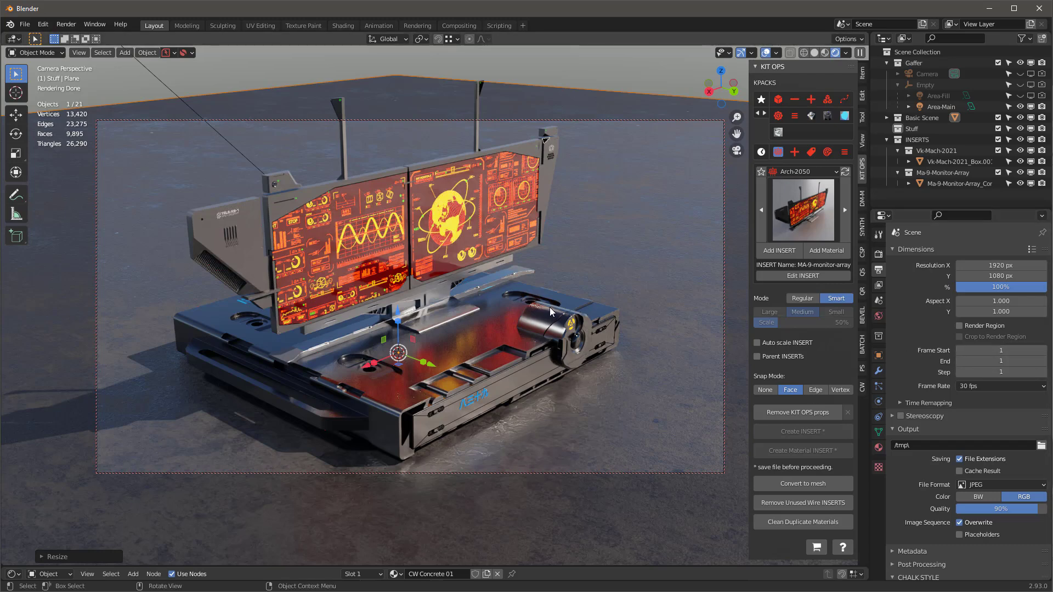
{"action": "mouse_move", "coordinate": [736, 360]}
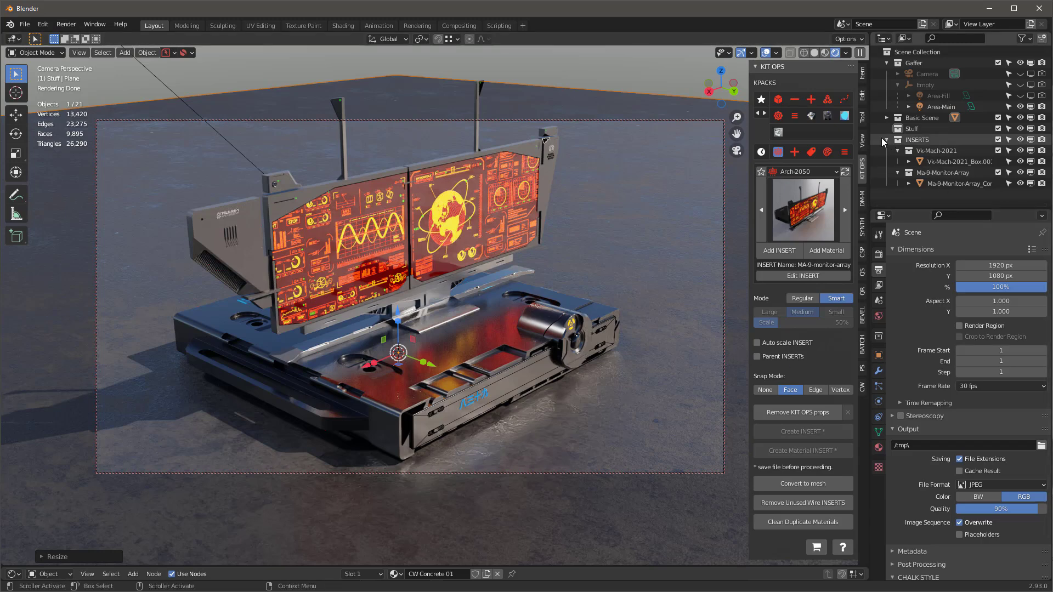
- Collapse INSERTS and add a cube mesh in the LineArt collection around the device
{"action": "left_click", "coordinate": [886, 140]}
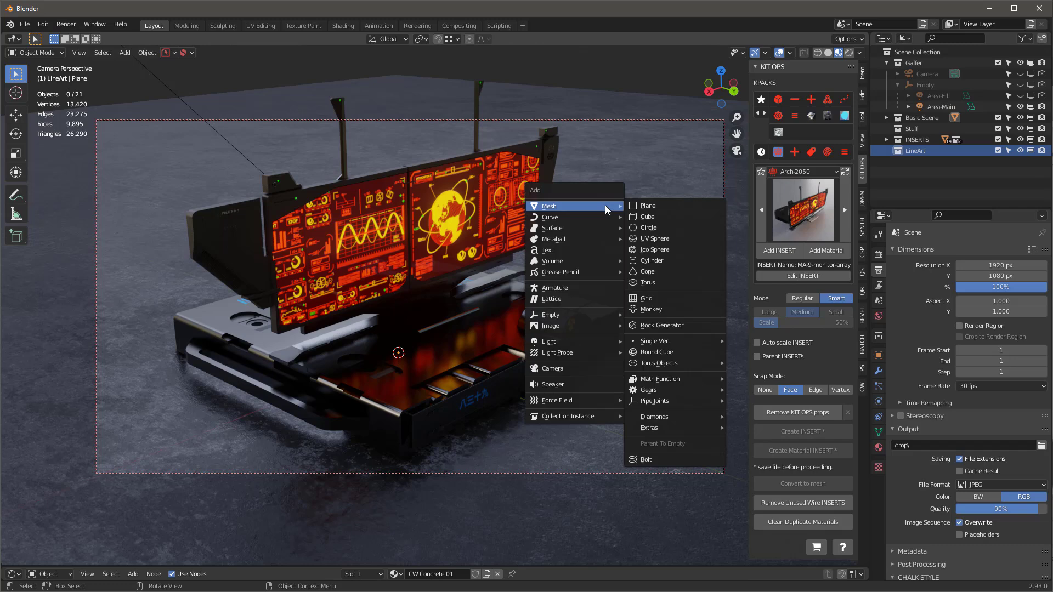
{"action": "left_click", "coordinate": [647, 216]}
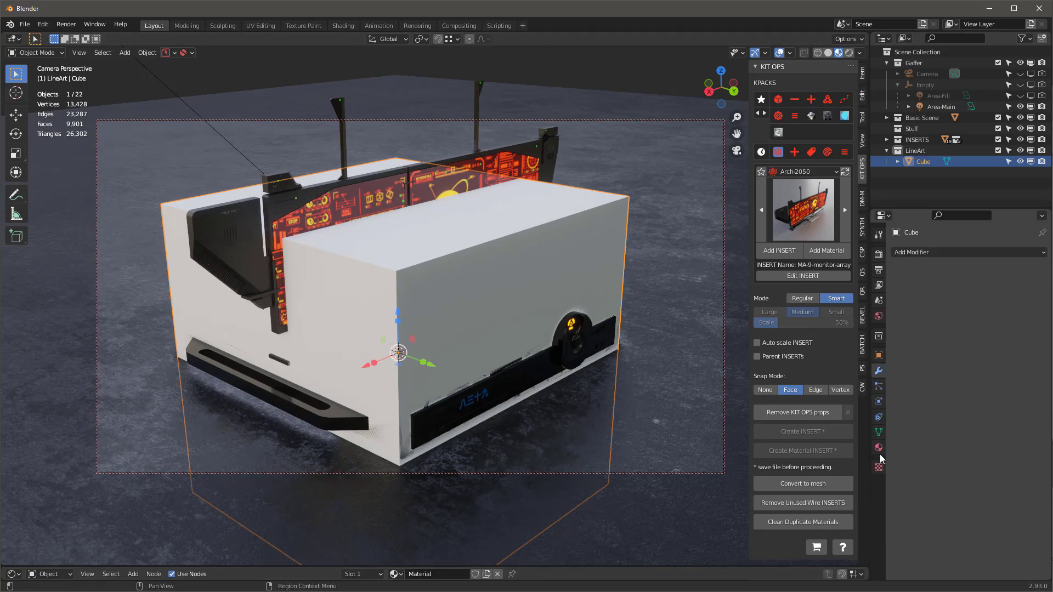
- Give the cube a white 'override' material with Roughness 1 and Specular 0, then hide it
{"action": "left_click", "coordinate": [877, 447]}
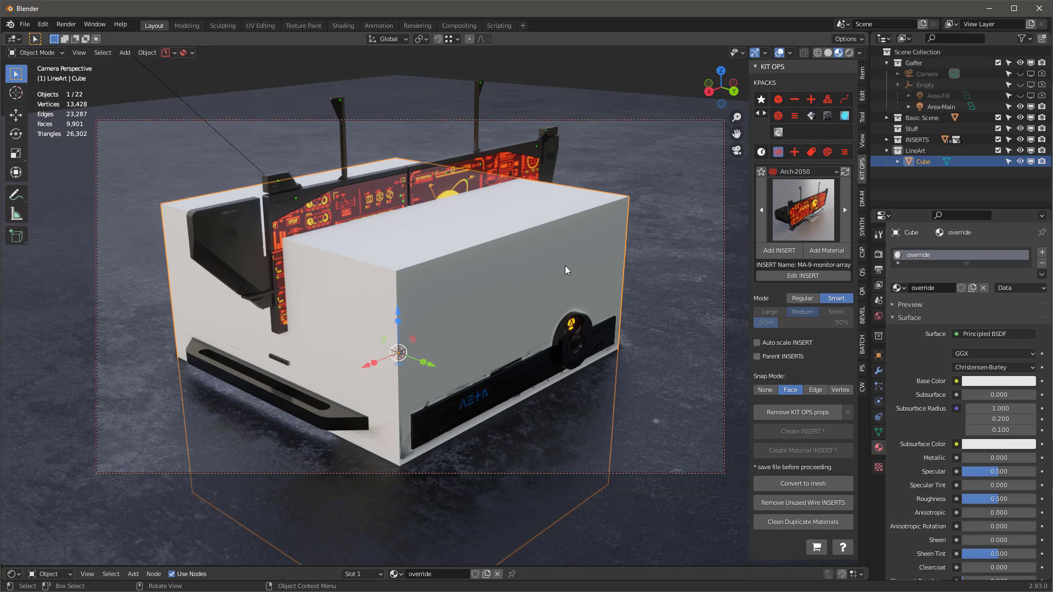
{"action": "mouse_move", "coordinate": [1018, 335]}
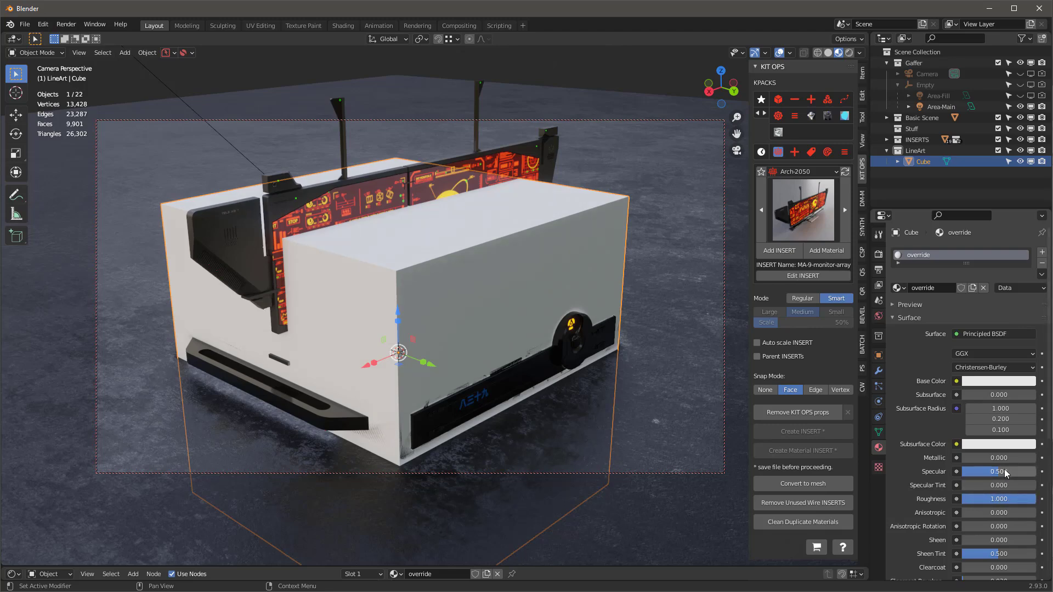
{"action": "left_click", "coordinate": [998, 472]}
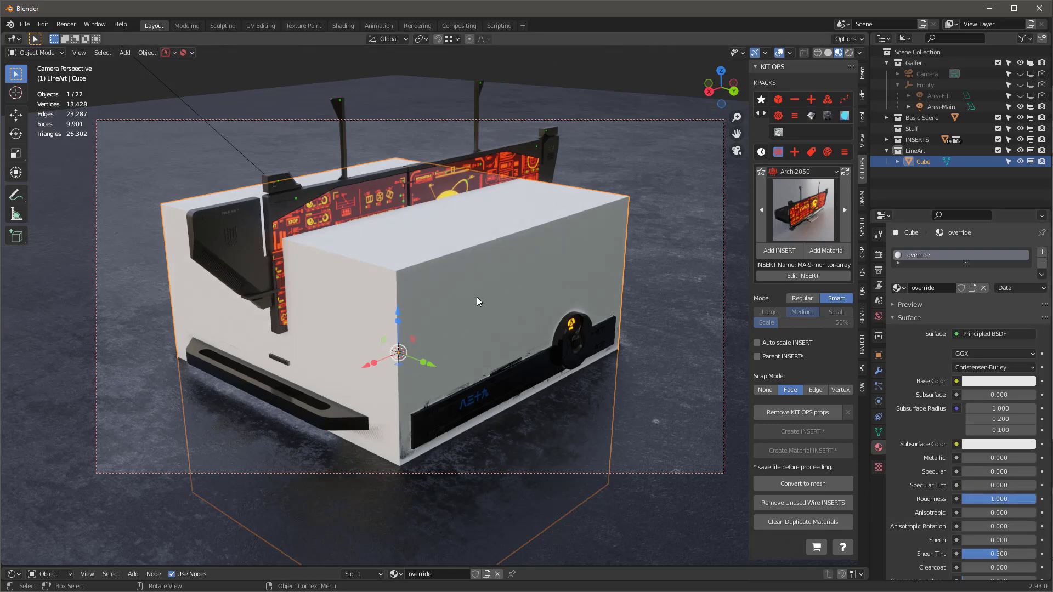
{"action": "mouse_move", "coordinate": [493, 307]}
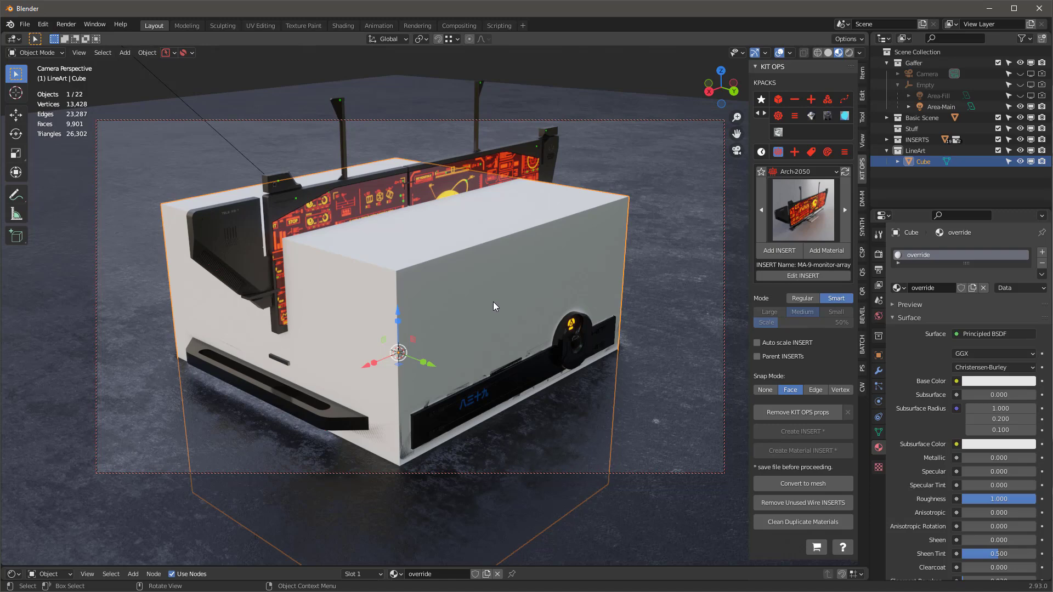
{"action": "left_click", "coordinate": [1032, 161]}
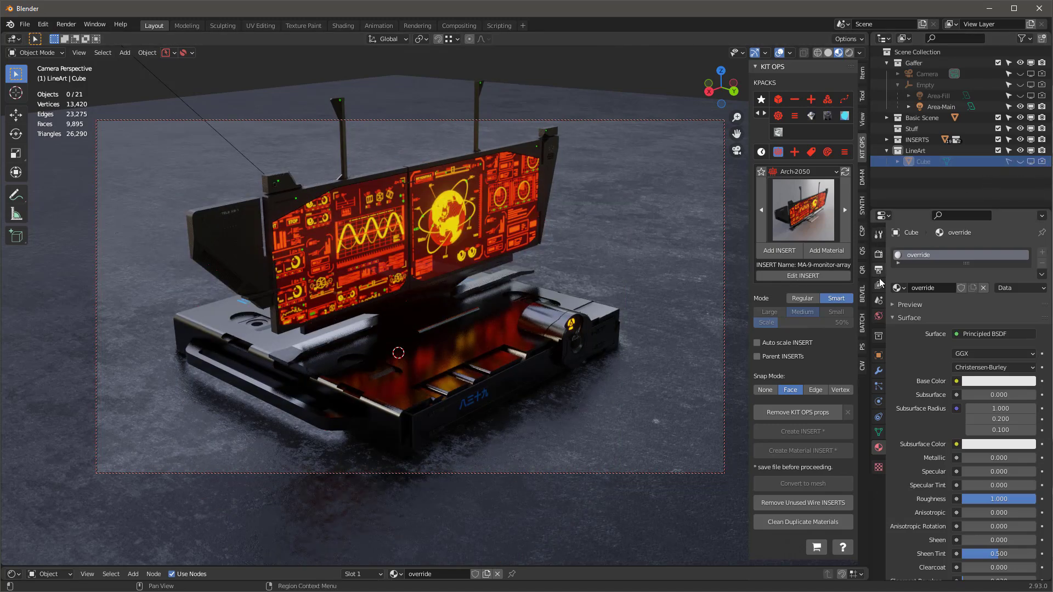
{"action": "left_click", "coordinate": [878, 286]}
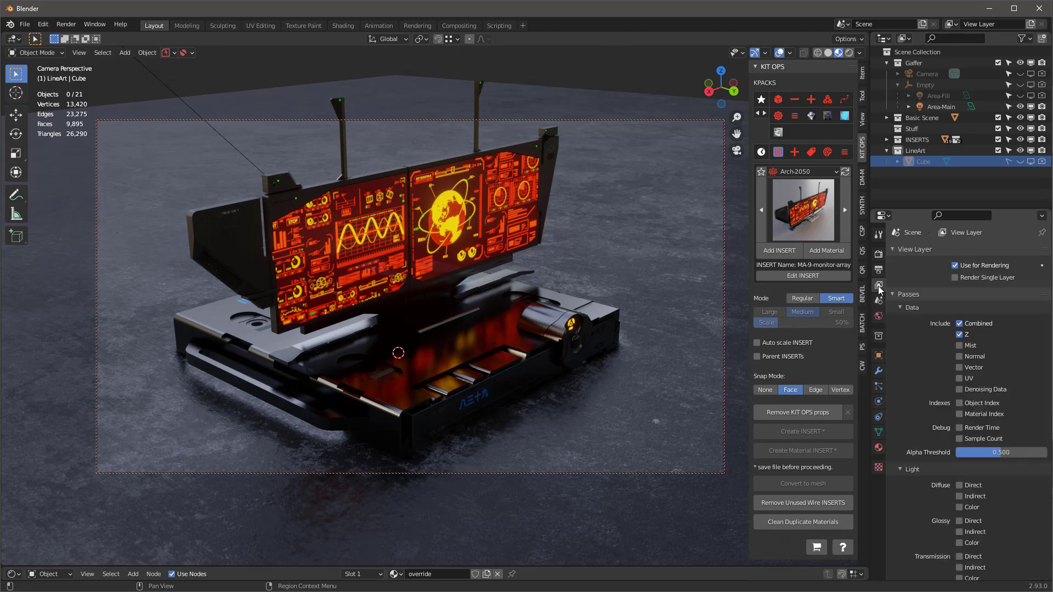
{"action": "scroll", "scroll_direction": "down", "scroll_amount": 3}
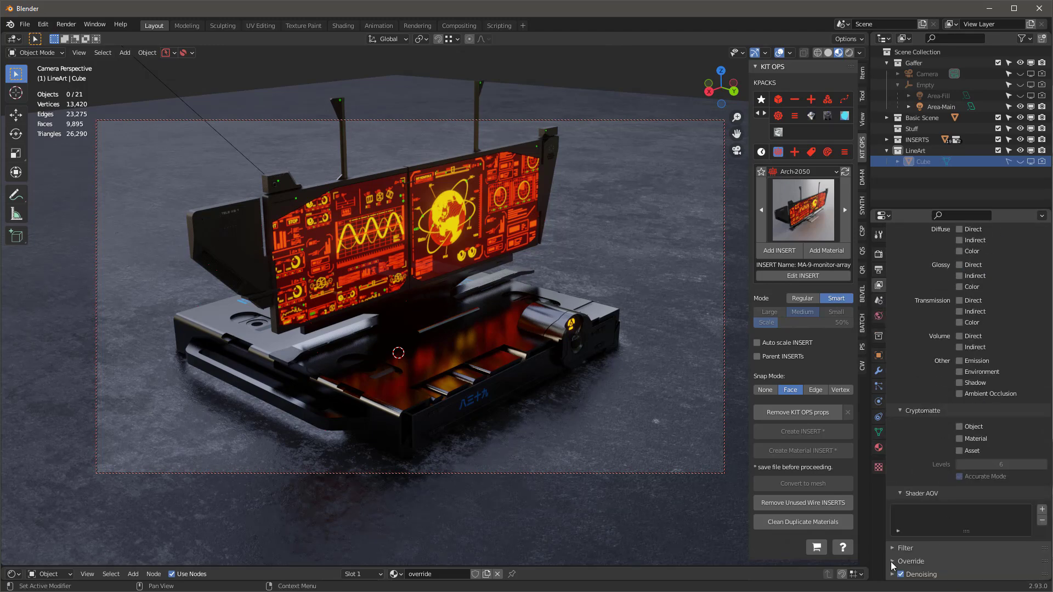
{"action": "scroll", "scroll_direction": "down", "scroll_amount": 3}
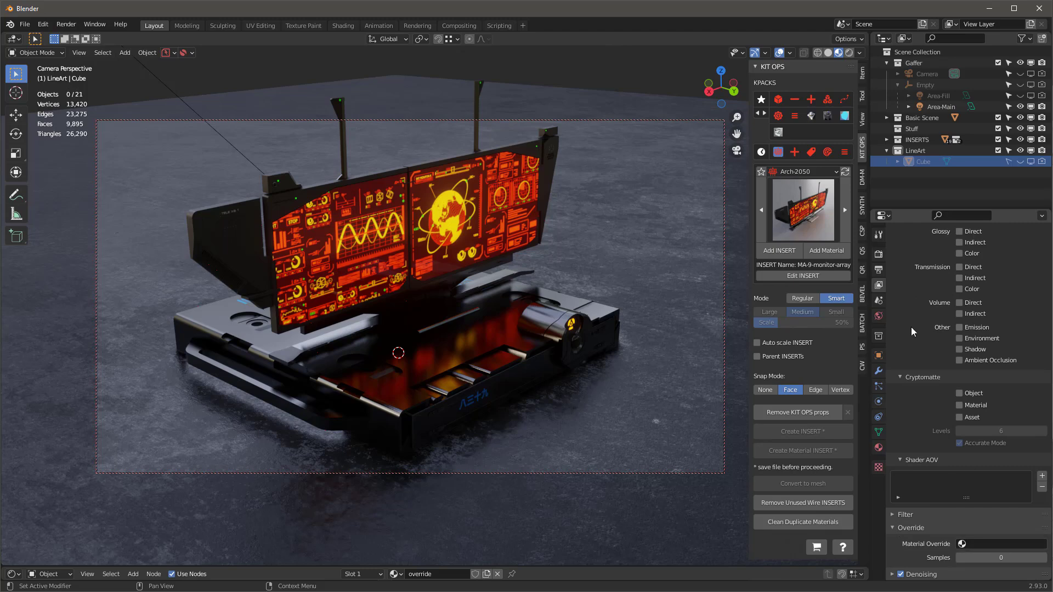
{"action": "mouse_move", "coordinate": [881, 251]}
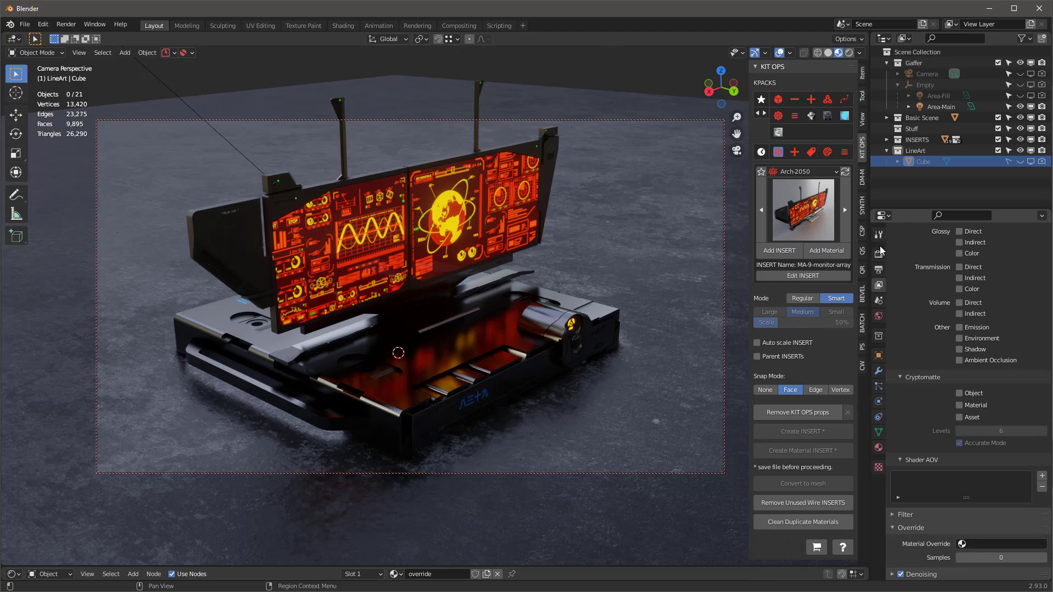
{"action": "left_click", "coordinate": [878, 233]}
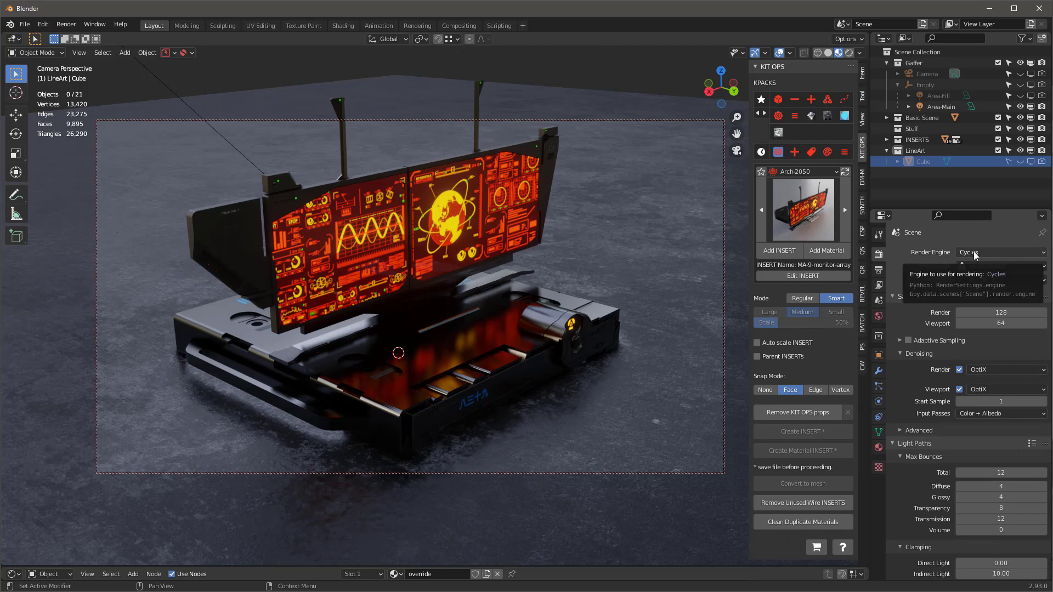
{"action": "scroll", "scroll_direction": "down", "scroll_amount": 3}
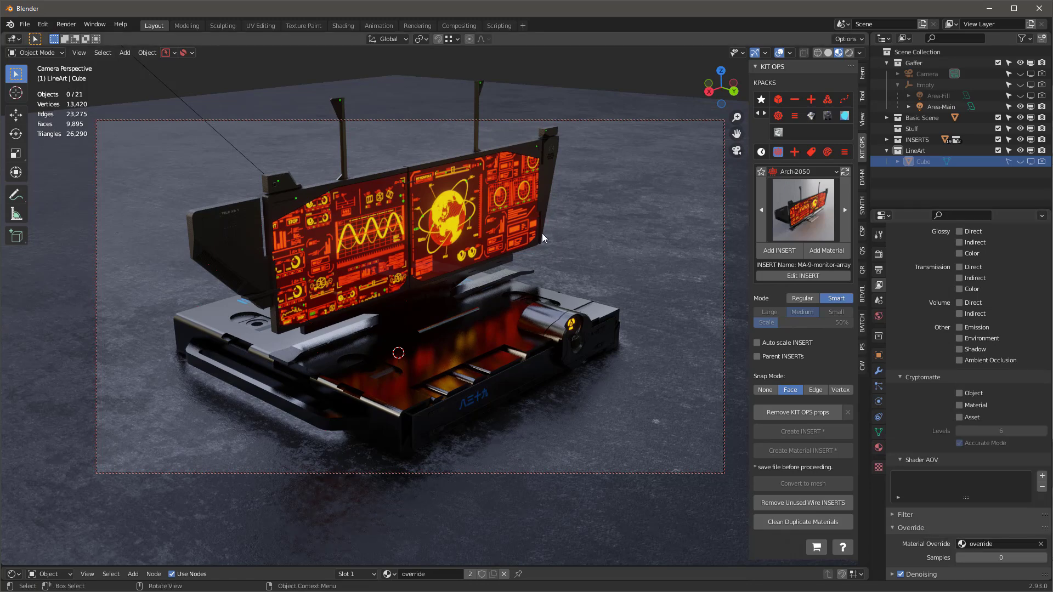
{"action": "key", "text": "F12"}
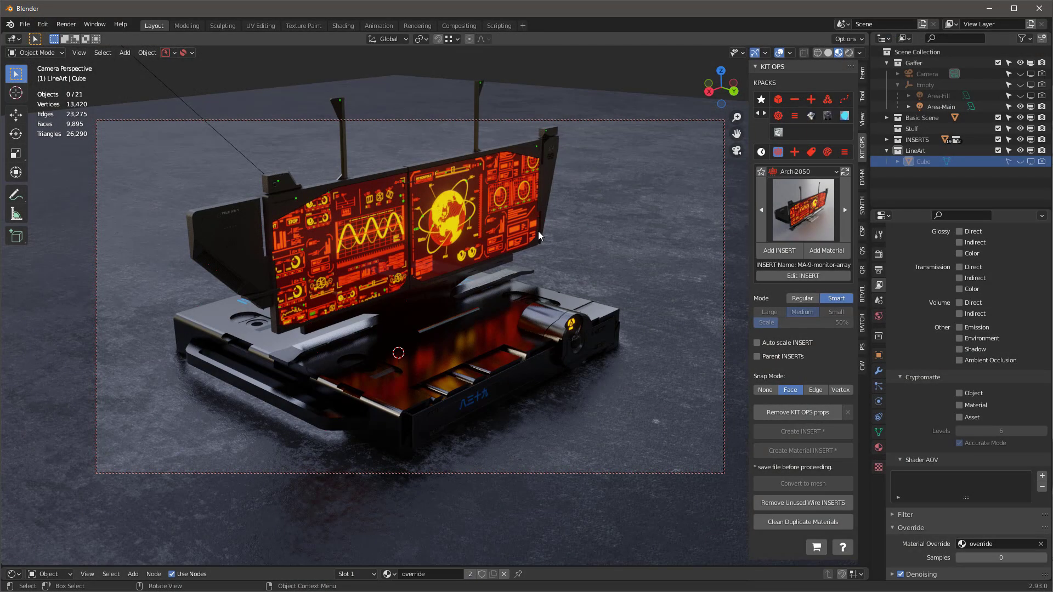
{"action": "mouse_move", "coordinate": [547, 230]}
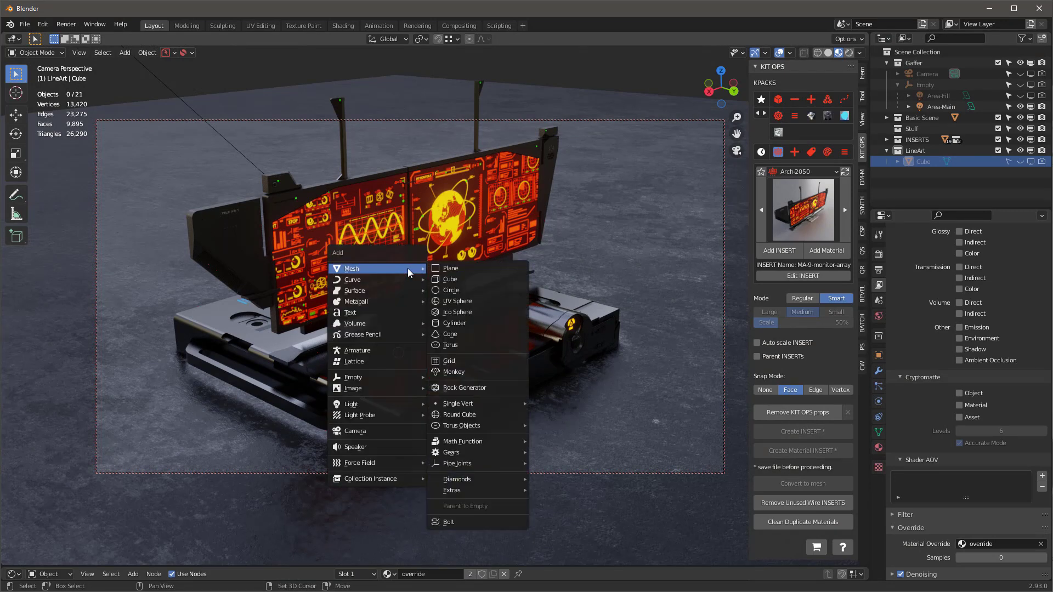
{"action": "mouse_move", "coordinate": [363, 334]}
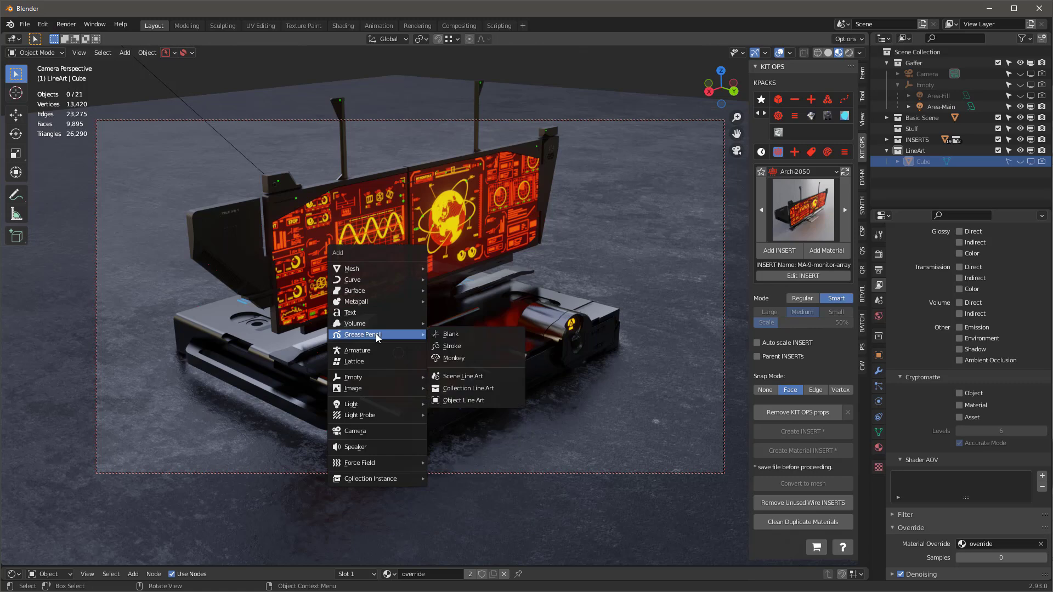
{"action": "mouse_move", "coordinate": [477, 376]}
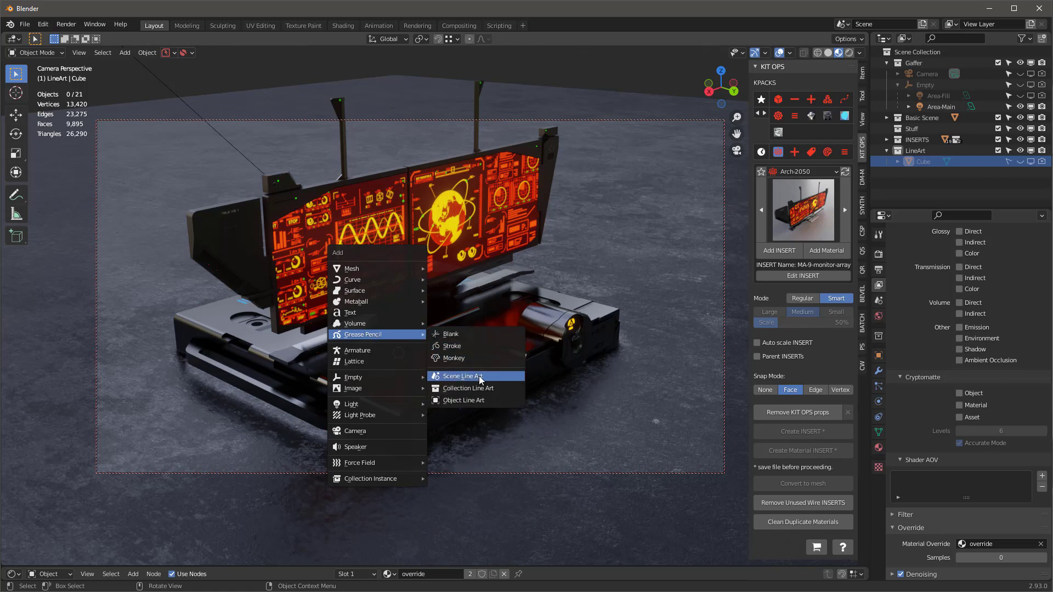
- Add a Grease Pencil Scene Line Art object, Line Art-HBO
{"action": "left_click", "coordinate": [460, 375]}
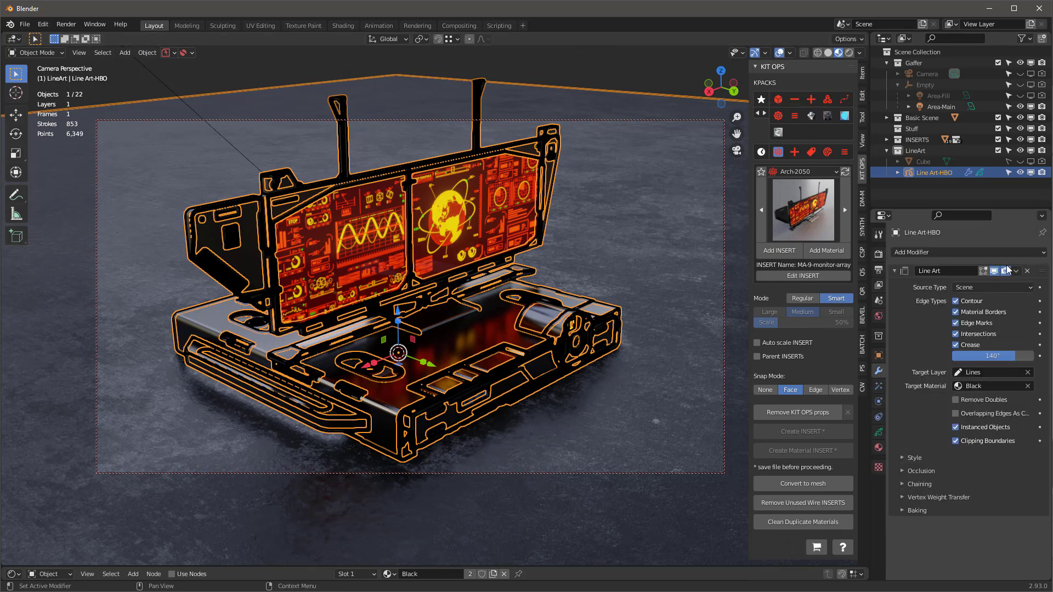
- Hide the Line Art modifier in the viewport and trace only Contour edges
{"action": "left_click", "coordinate": [1004, 270]}
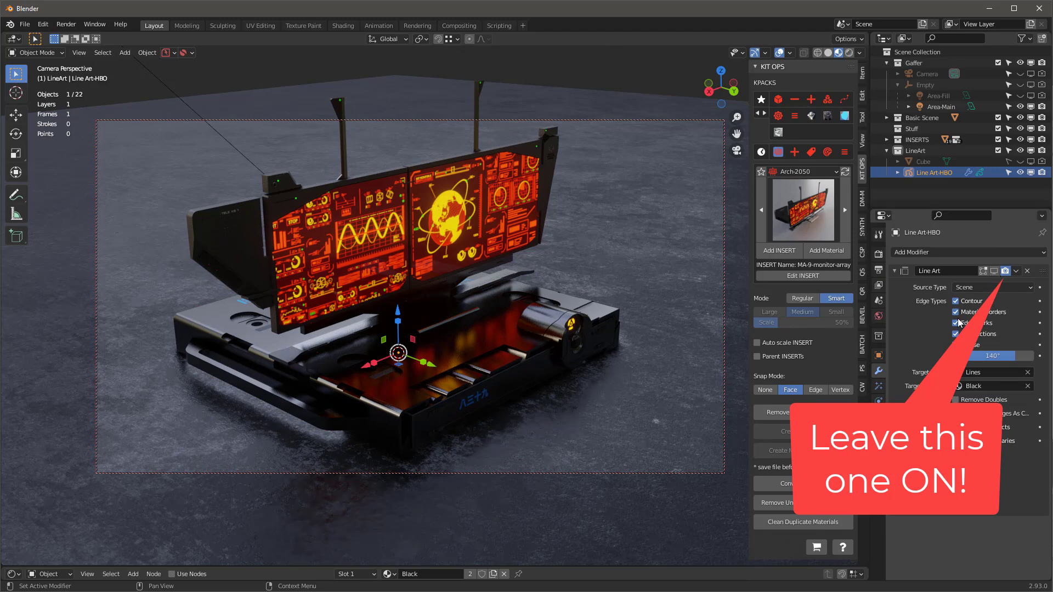
{"action": "left_click", "coordinate": [956, 311]}
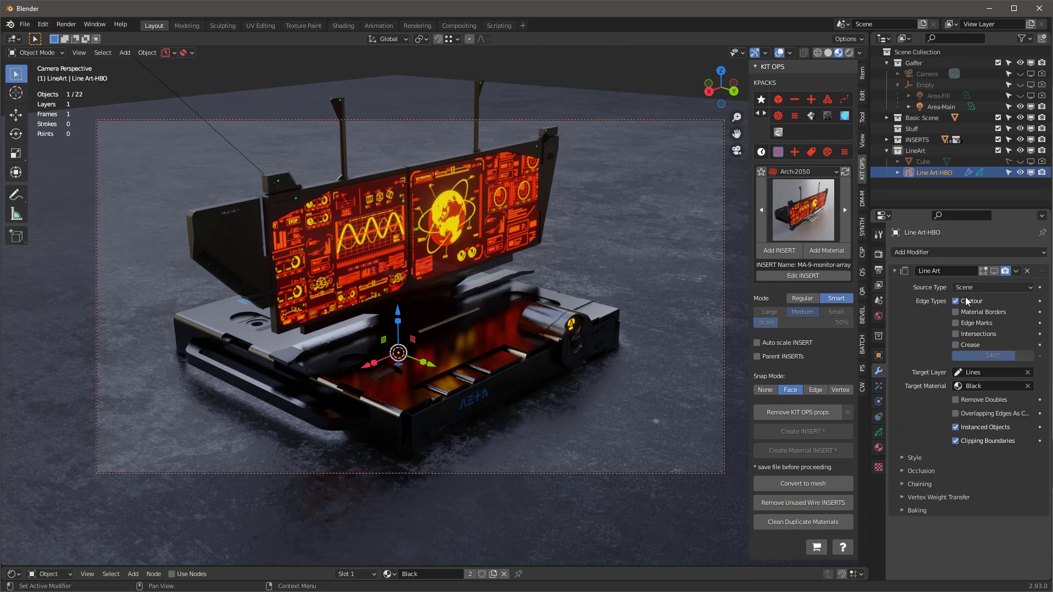
{"action": "left_click", "coordinate": [903, 457]}
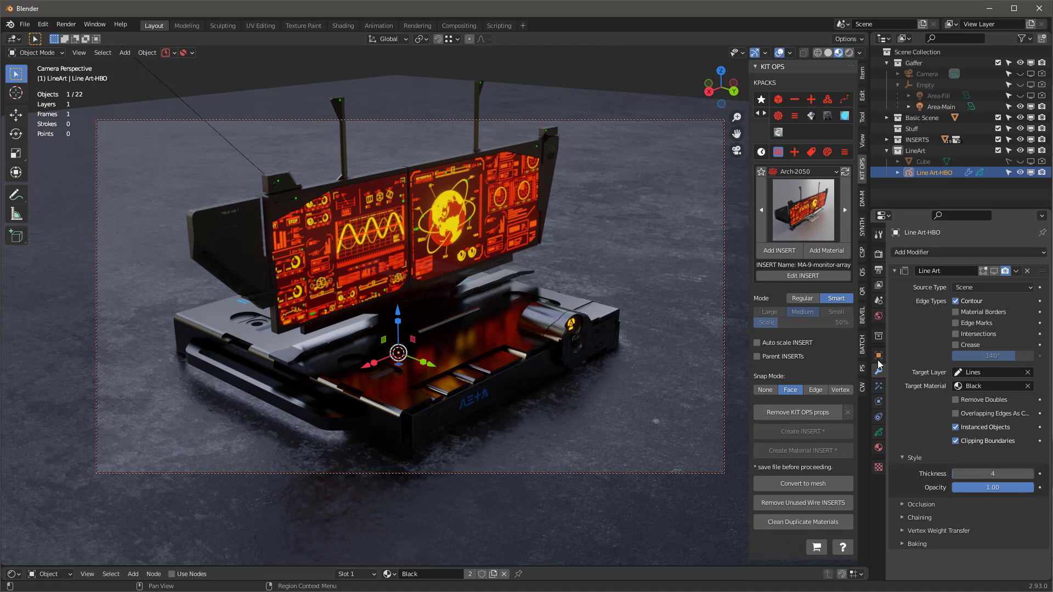
- Set Line Art-HBO's Stroke Thickness mode to Screen Space in Object Data properties
{"action": "left_click", "coordinate": [879, 356]}
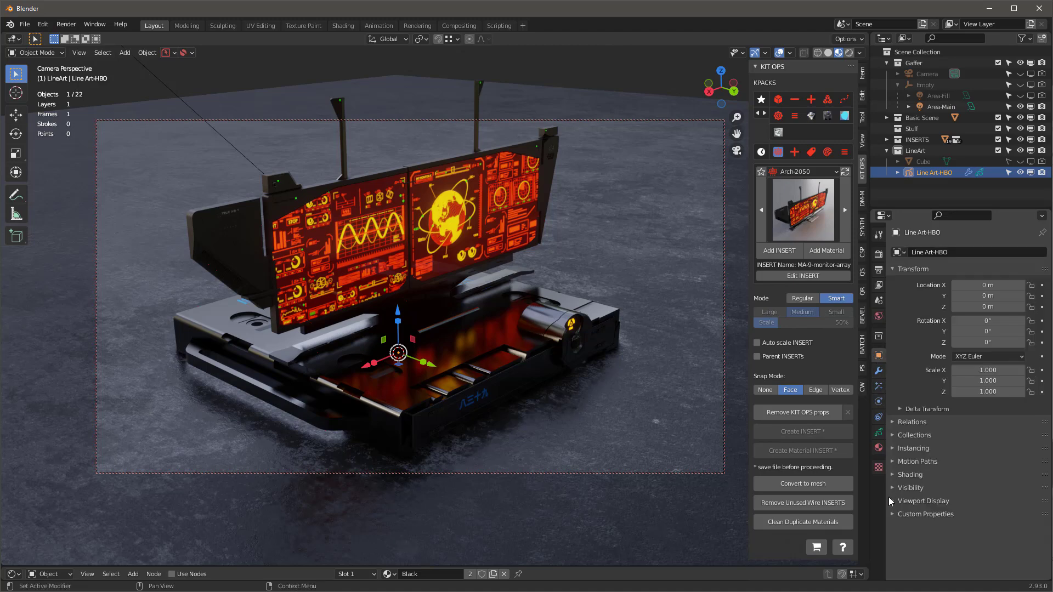
{"action": "left_click", "coordinate": [893, 500]}
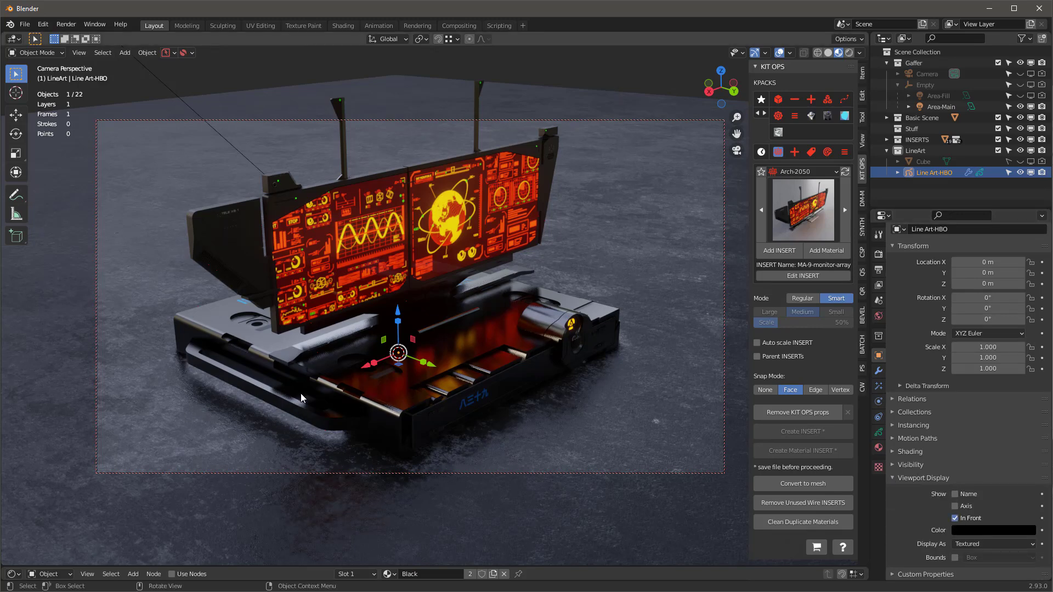
{"action": "left_click", "coordinate": [878, 431]}
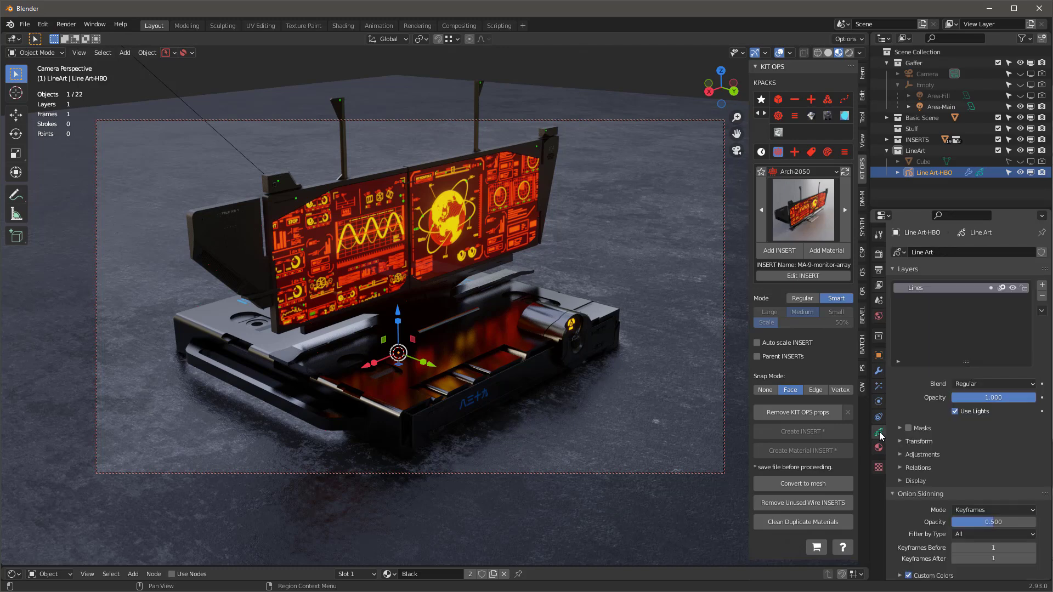
{"action": "mouse_move", "coordinate": [878, 432]}
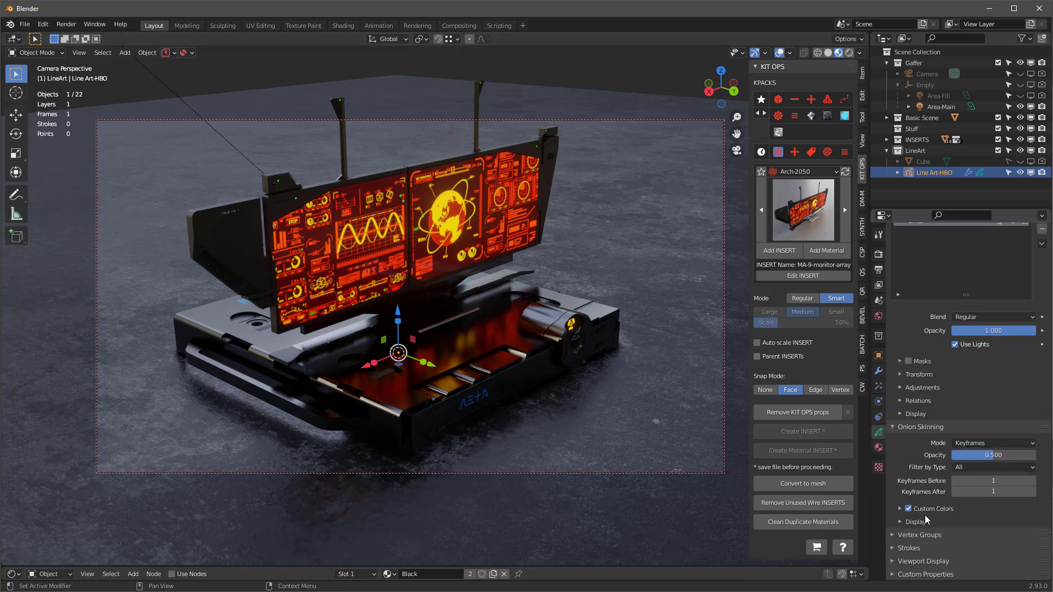
{"action": "left_click", "coordinate": [909, 548]}
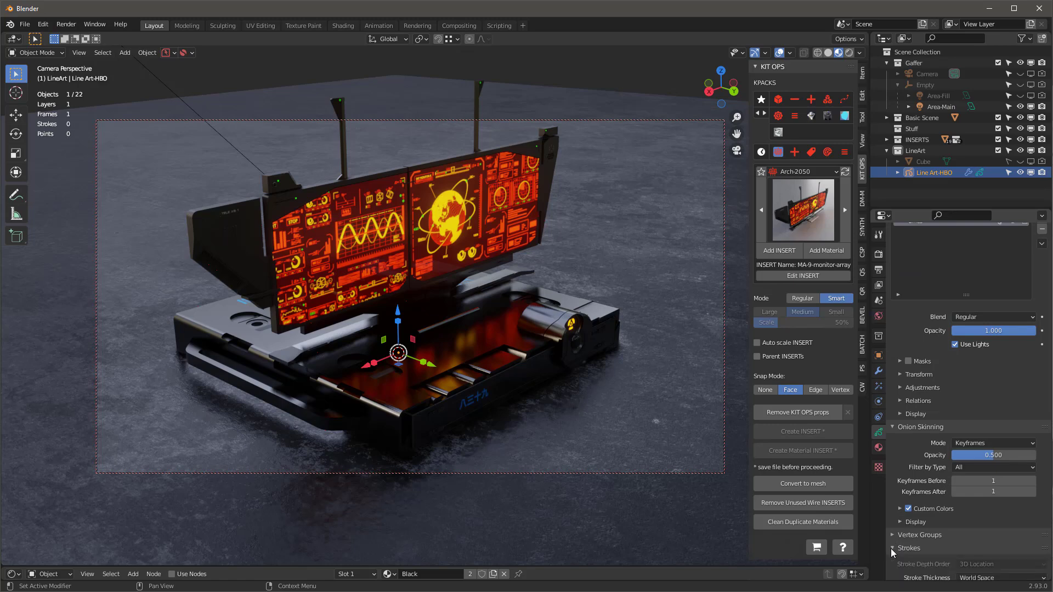
{"action": "left_click", "coordinate": [892, 548]}
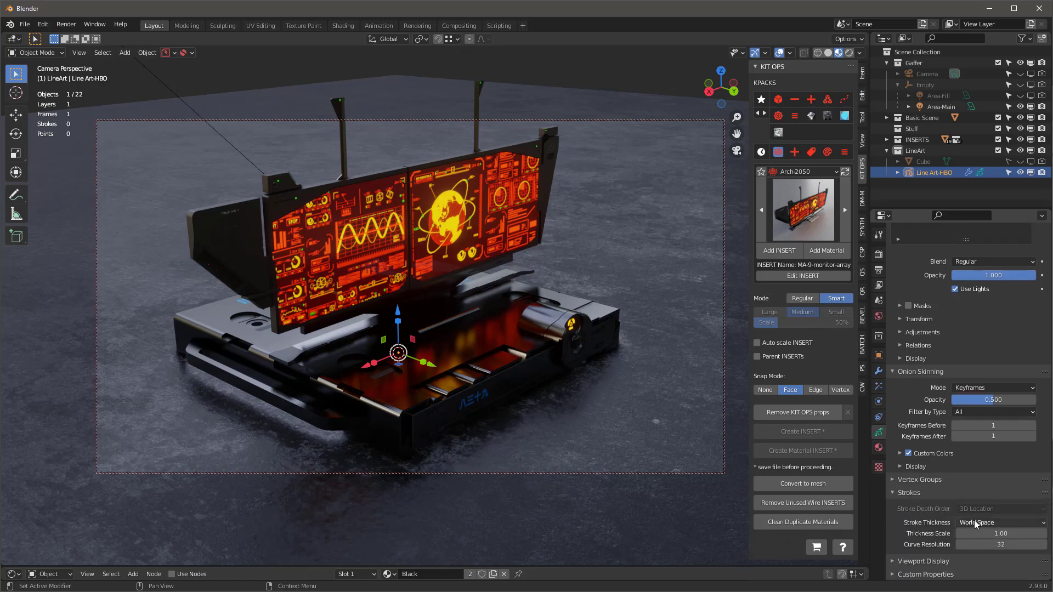
{"action": "left_click", "coordinate": [1000, 522]}
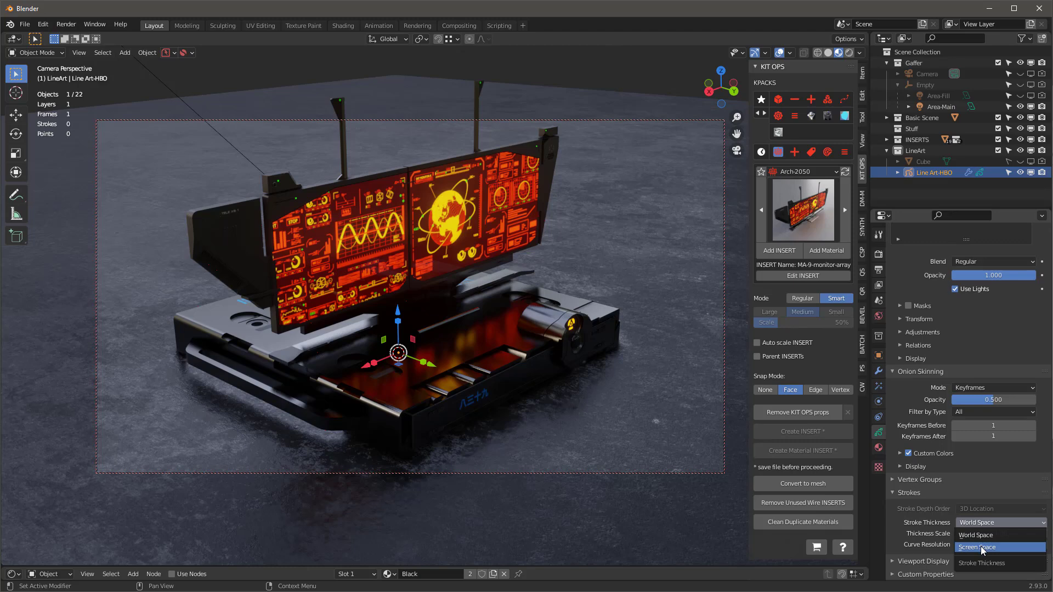
{"action": "left_click", "coordinate": [979, 547]}
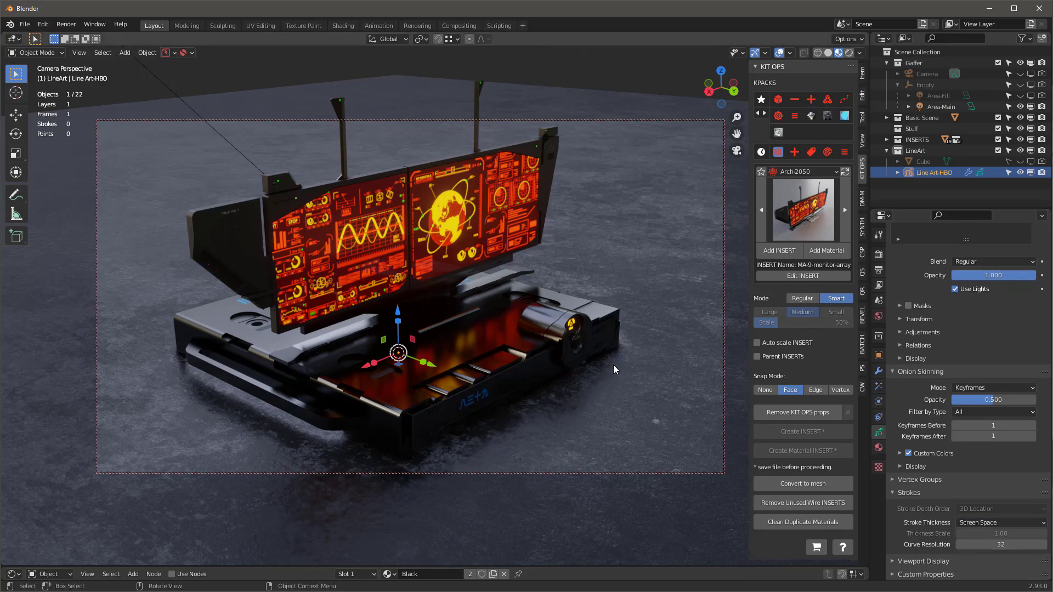
{"action": "mouse_move", "coordinate": [135, 209]}
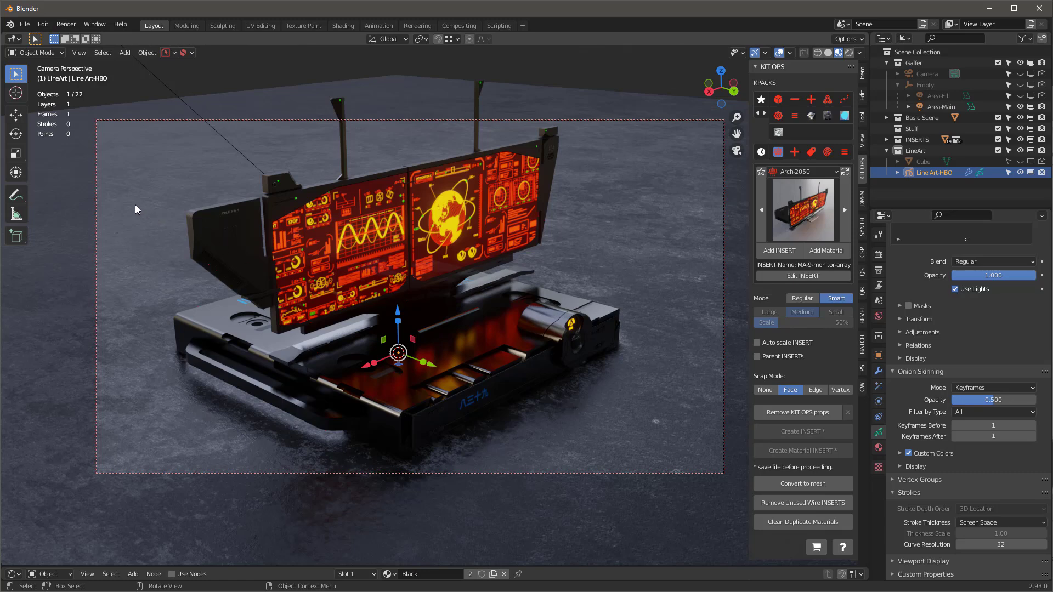
{"action": "mouse_move", "coordinate": [482, 258]}
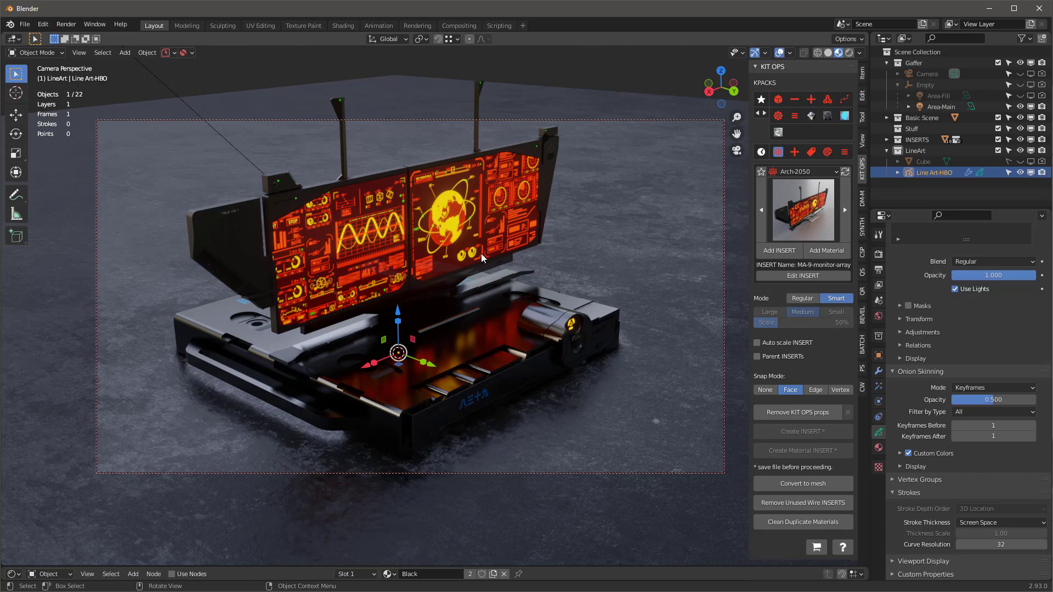
{"action": "mouse_move", "coordinate": [624, 287]}
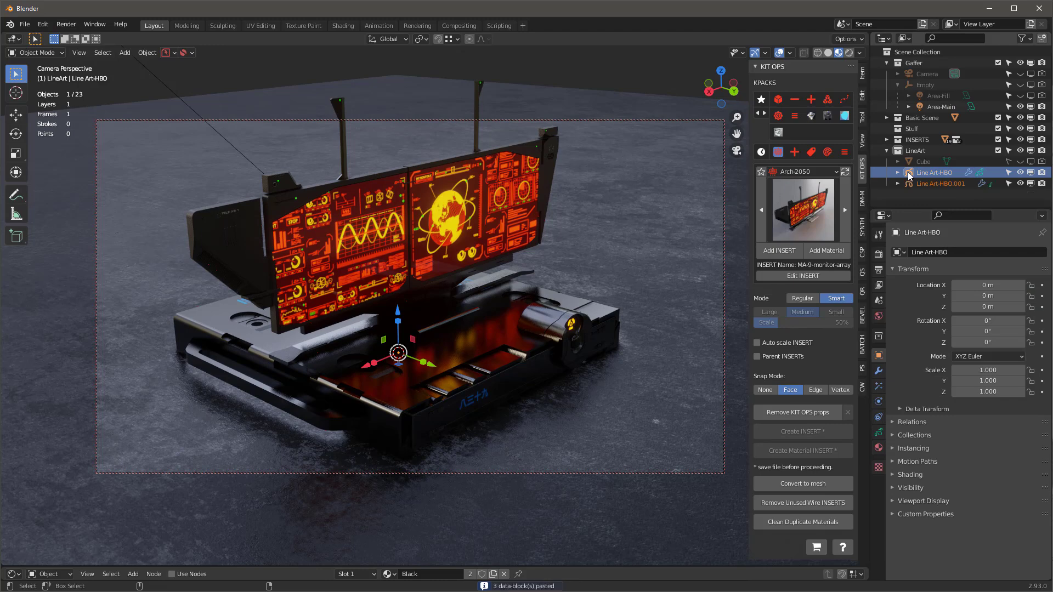
- Rename the duplicate Line Art-Thin and make it trace Intersections and Crease edges
{"action": "left_click", "coordinate": [940, 183]}
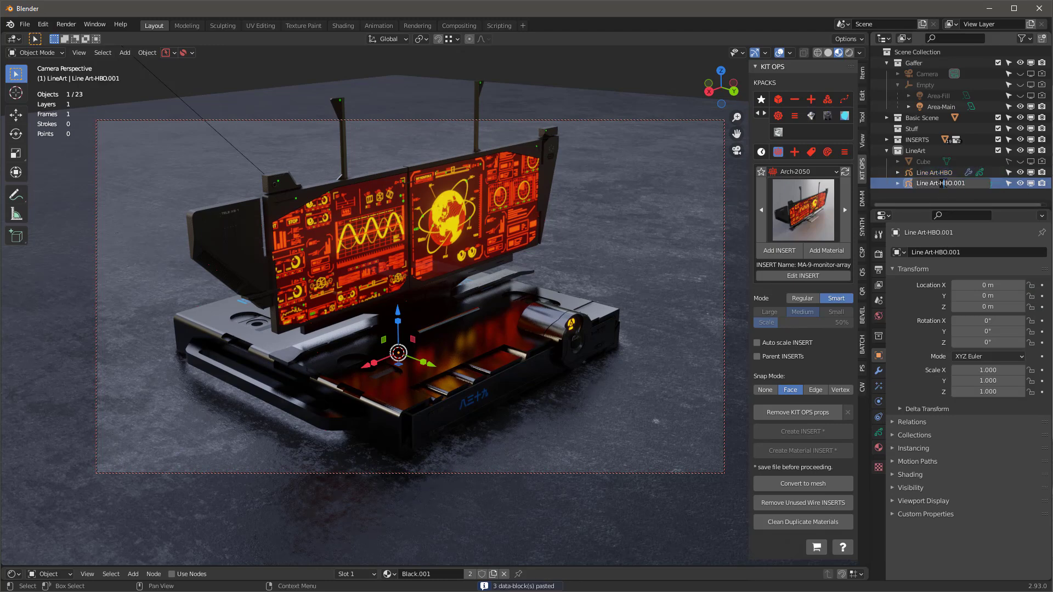
{"action": "double_click", "coordinate": [940, 183]}
{"action": "type", "text": "Thin"}
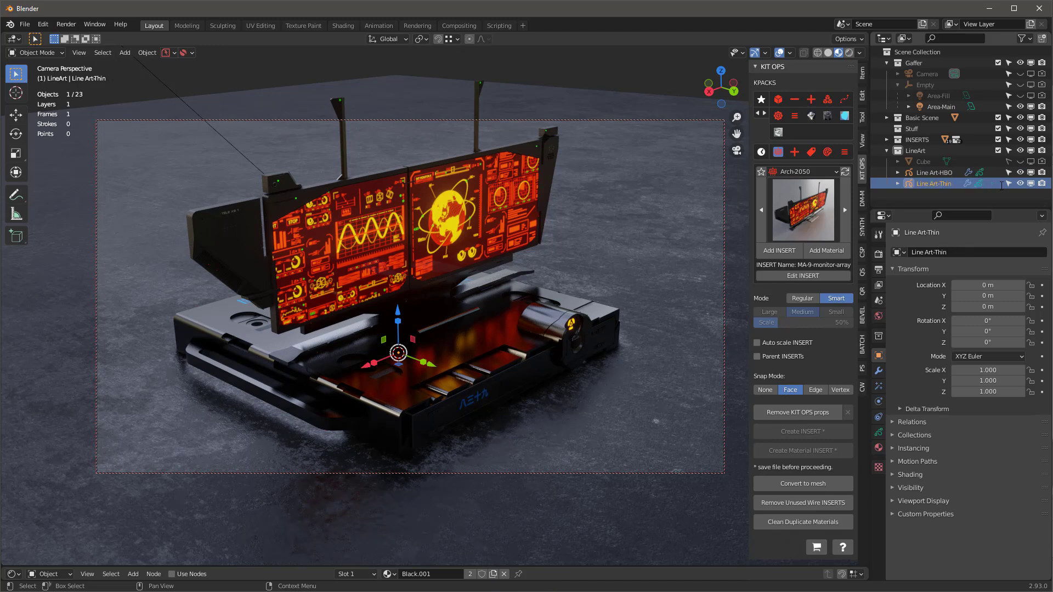
{"action": "left_click", "coordinate": [932, 173]}
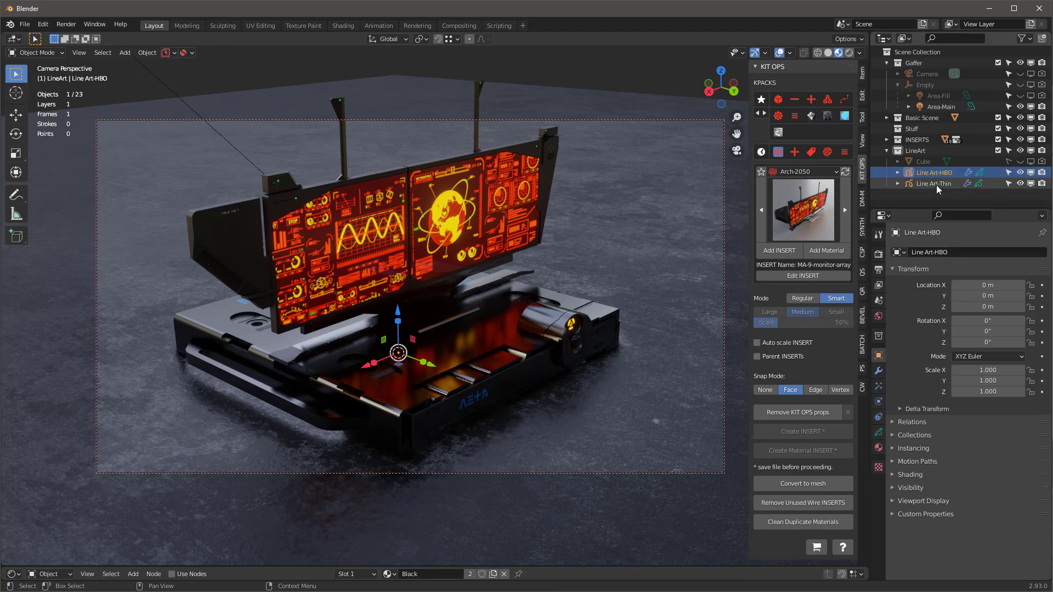
{"action": "left_click", "coordinate": [933, 183]}
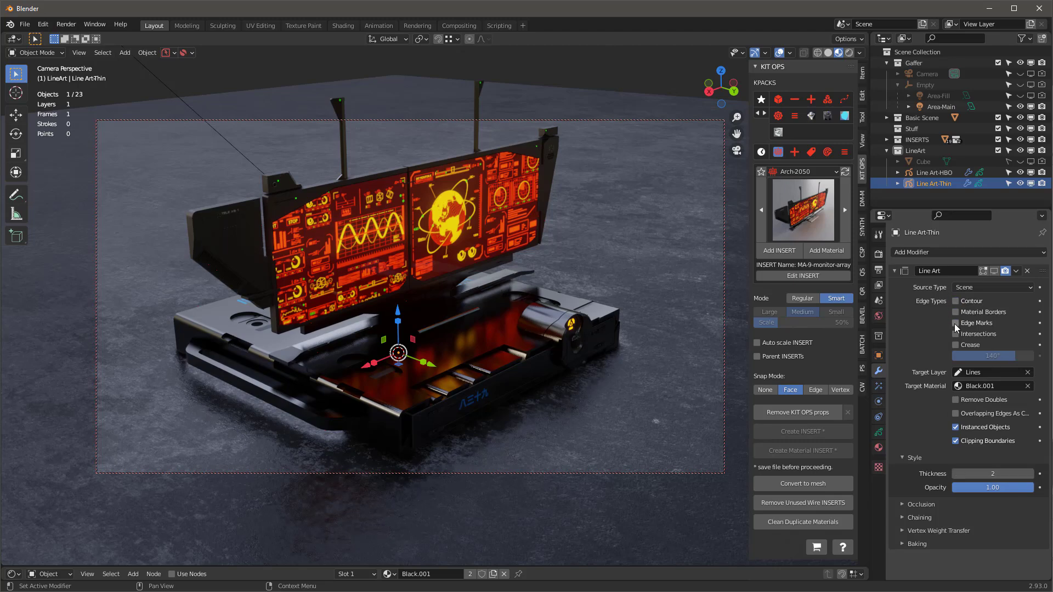
{"action": "left_click", "coordinate": [956, 345]}
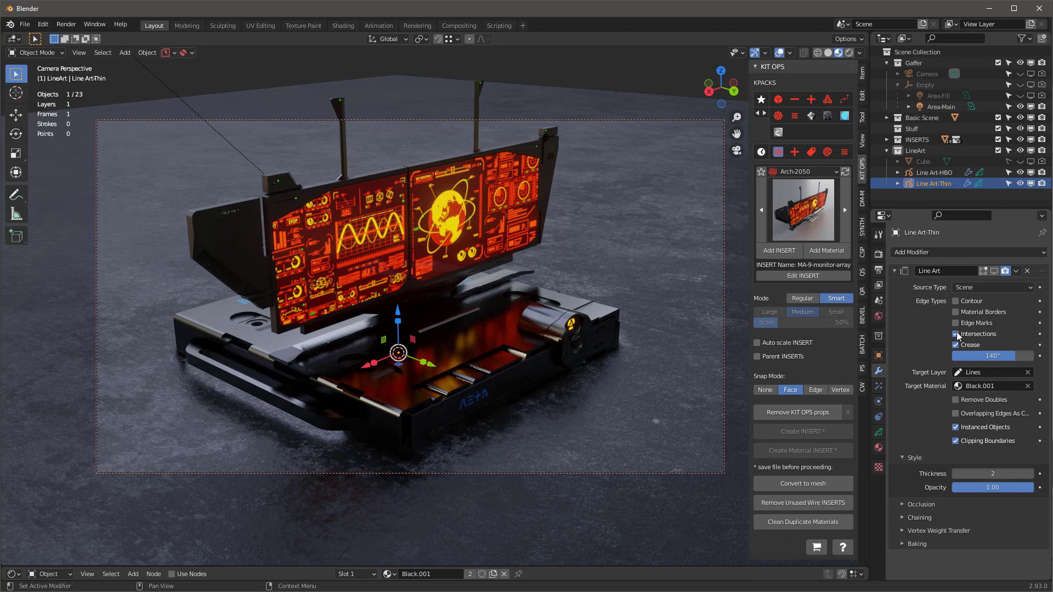
{"action": "left_click", "coordinate": [955, 334]}
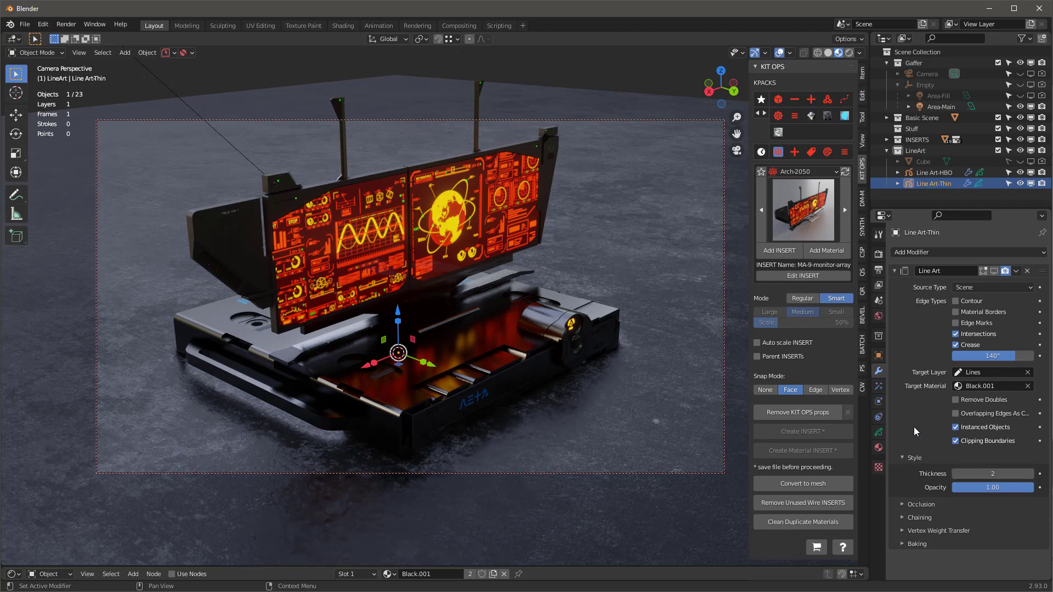
{"action": "mouse_move", "coordinate": [540, 278]}
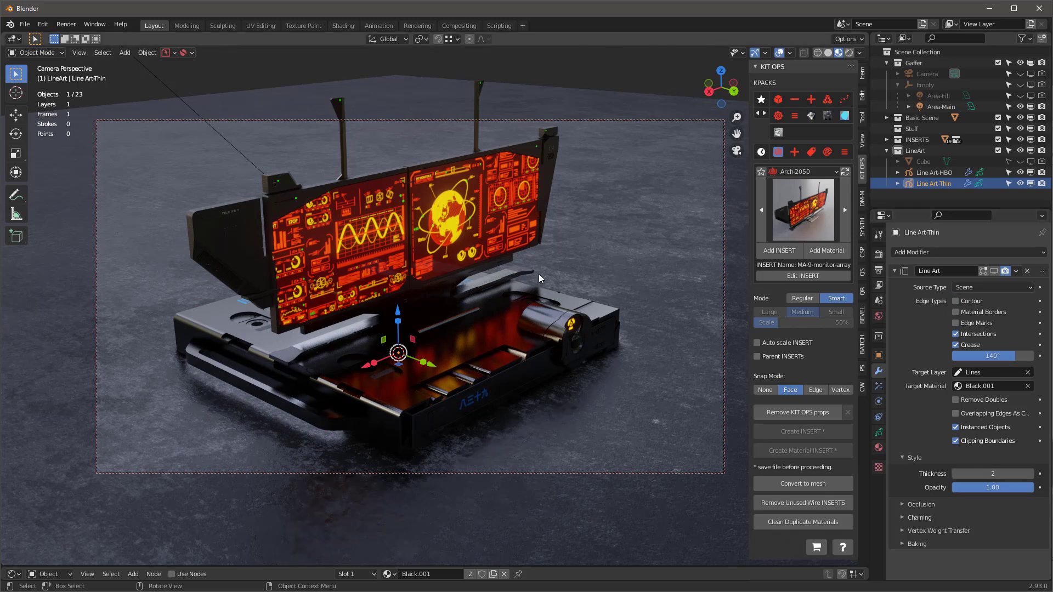
- Render the line-art image with F12, then close the render window
{"action": "key", "text": "F12"}
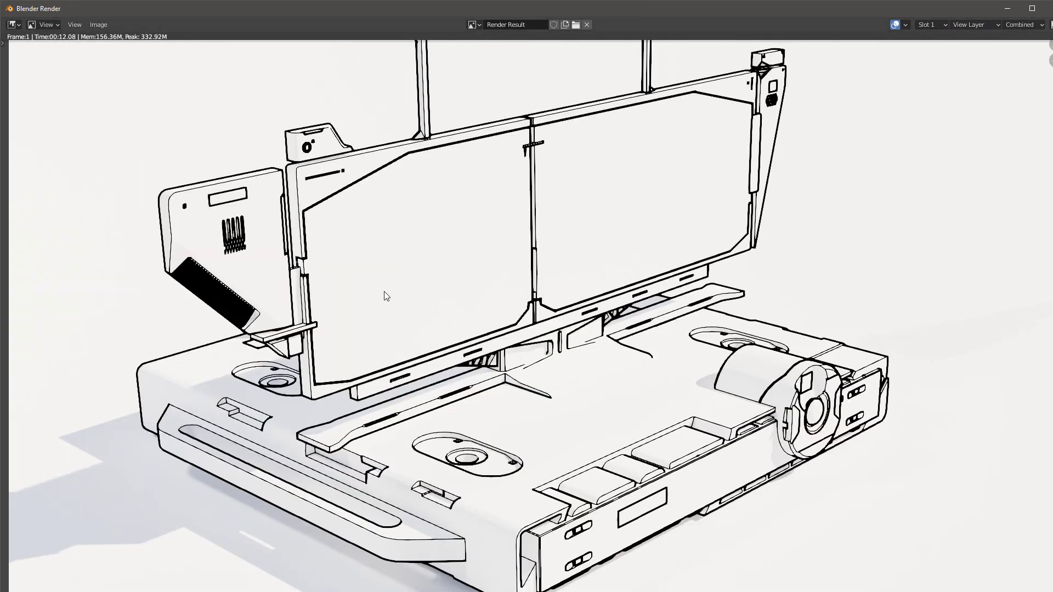
{"action": "mouse_move", "coordinate": [413, 299]}
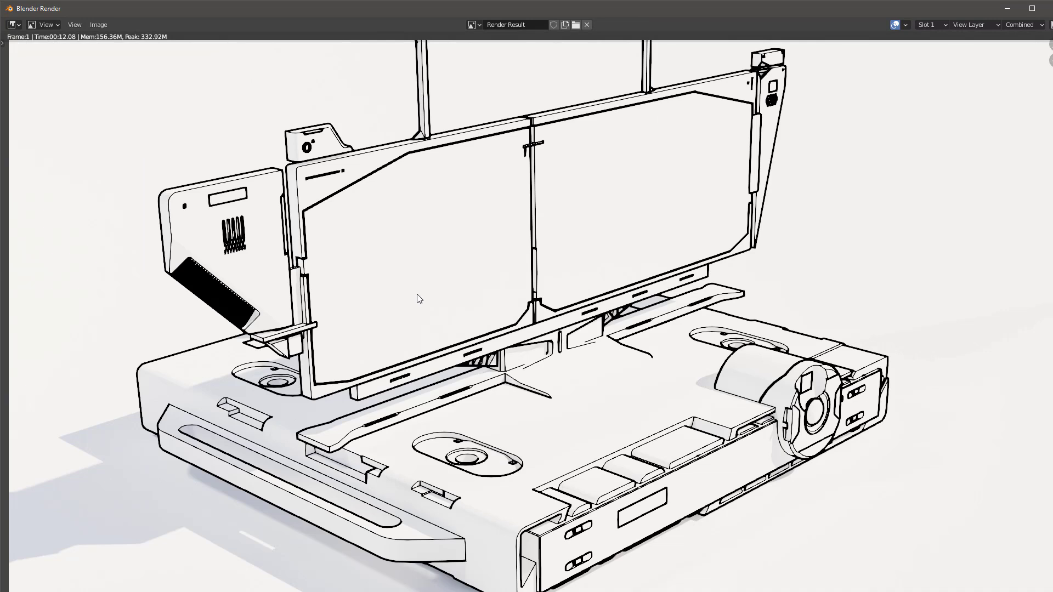
{"action": "mouse_move", "coordinate": [661, 311]}
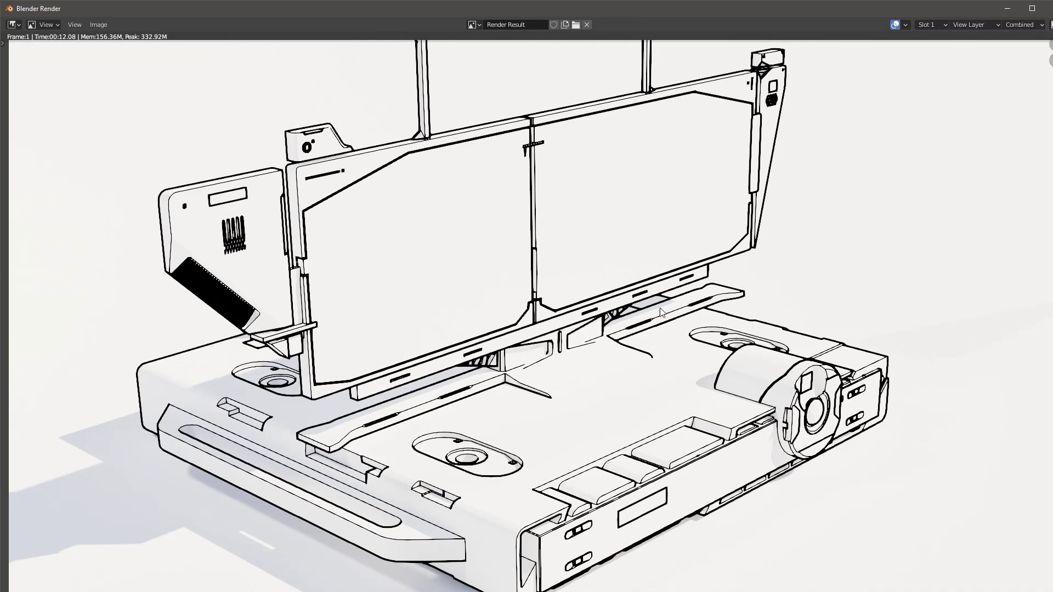
{"action": "mouse_move", "coordinate": [562, 435]}
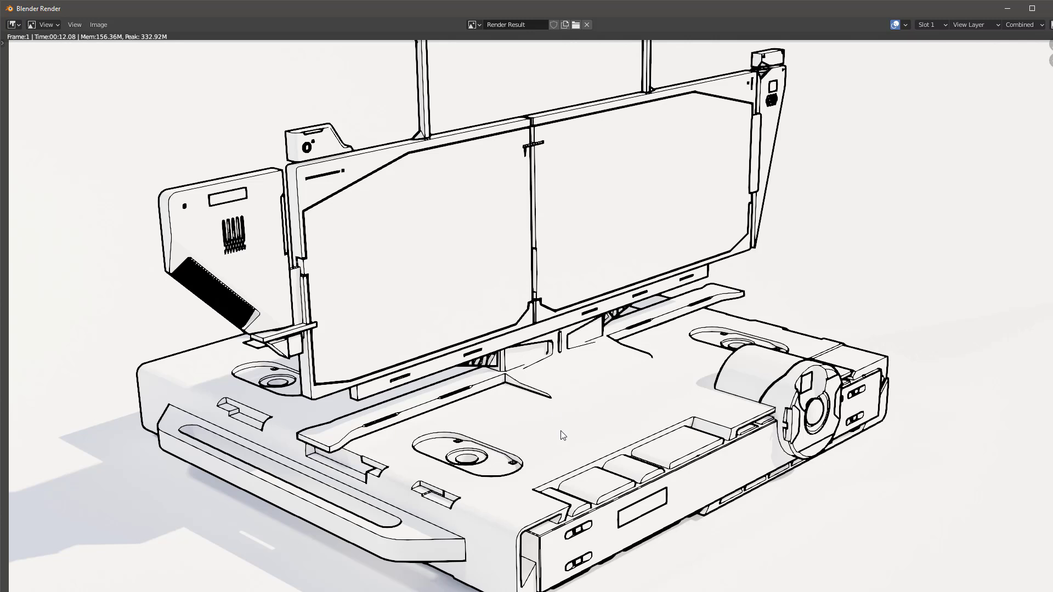
{"action": "mouse_move", "coordinate": [568, 434]}
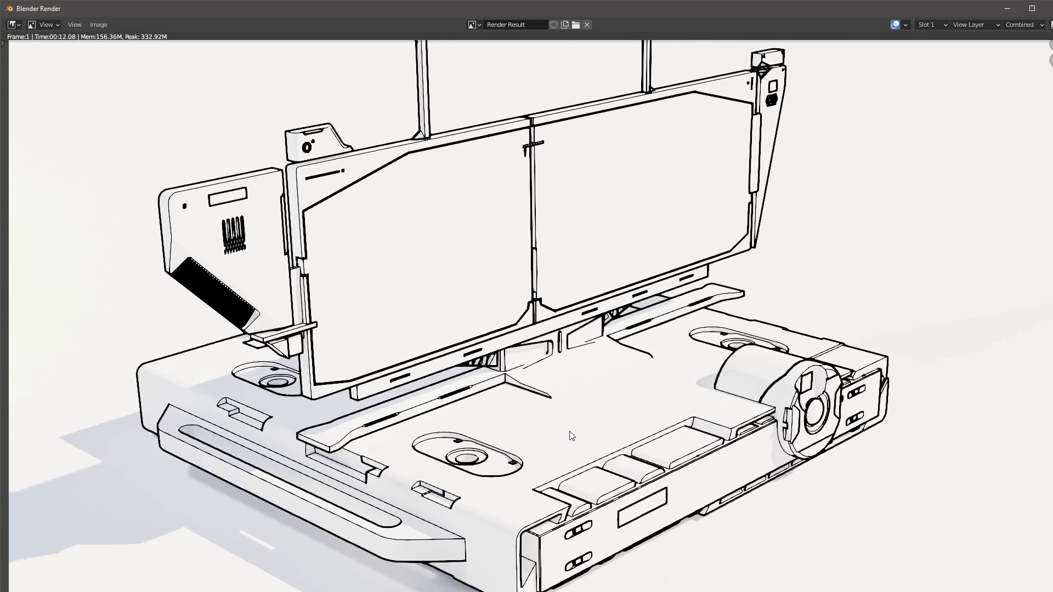
{"action": "mouse_move", "coordinate": [672, 342]}
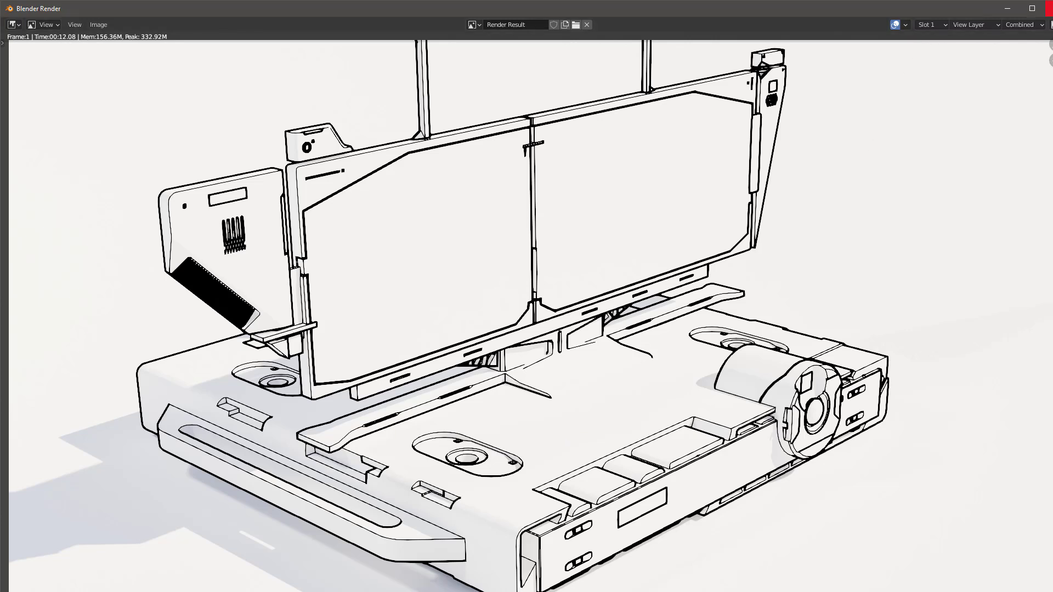
{"action": "left_click", "coordinate": [585, 24]}
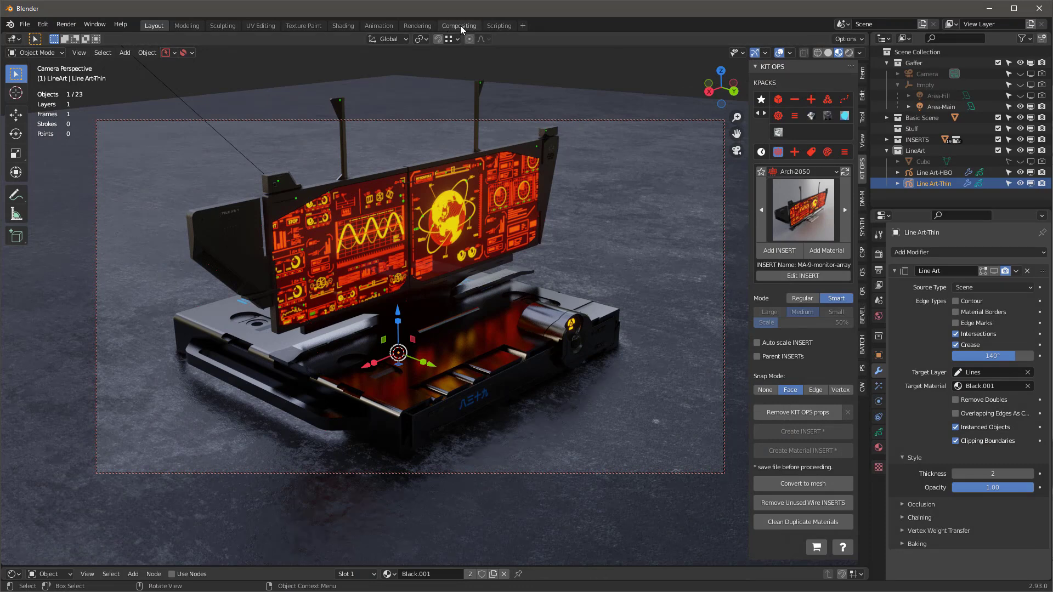
- In the Compositing workspace, pull the RGB Curves point down to darken the line-art render
{"action": "left_click", "coordinate": [459, 26]}
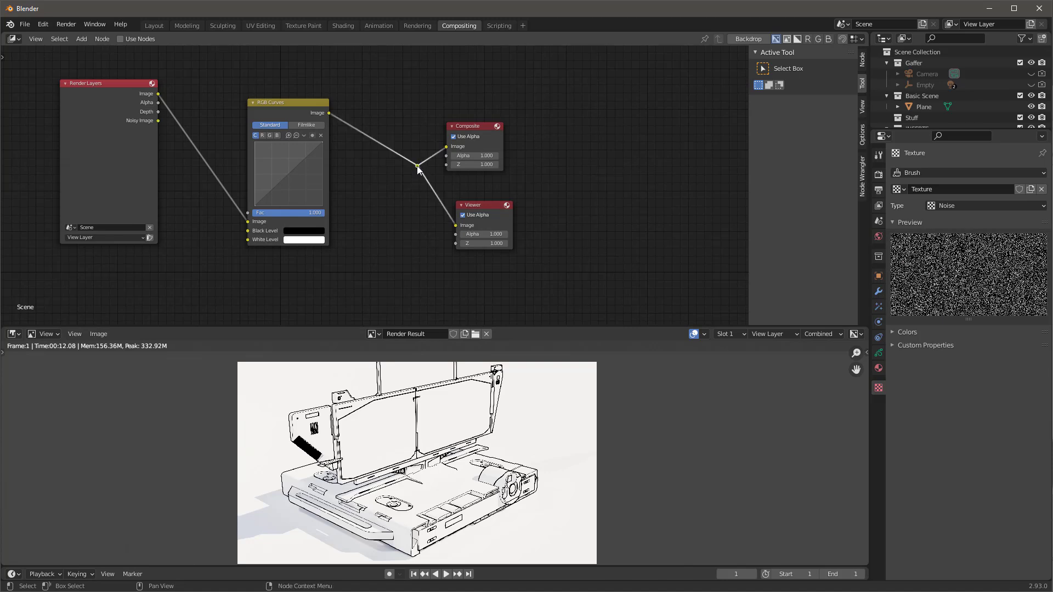
{"action": "left_click_drag", "start_coordinate": [287, 102], "coordinate": [248, 93]}
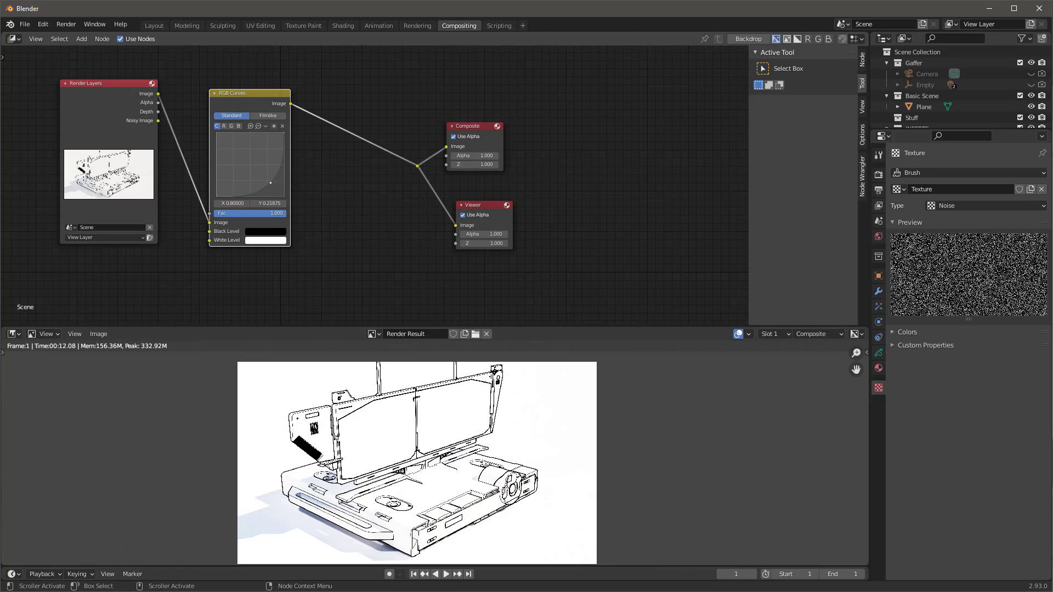
{"action": "left_click_drag", "start_coordinate": [268, 164], "coordinate": [264, 182]}
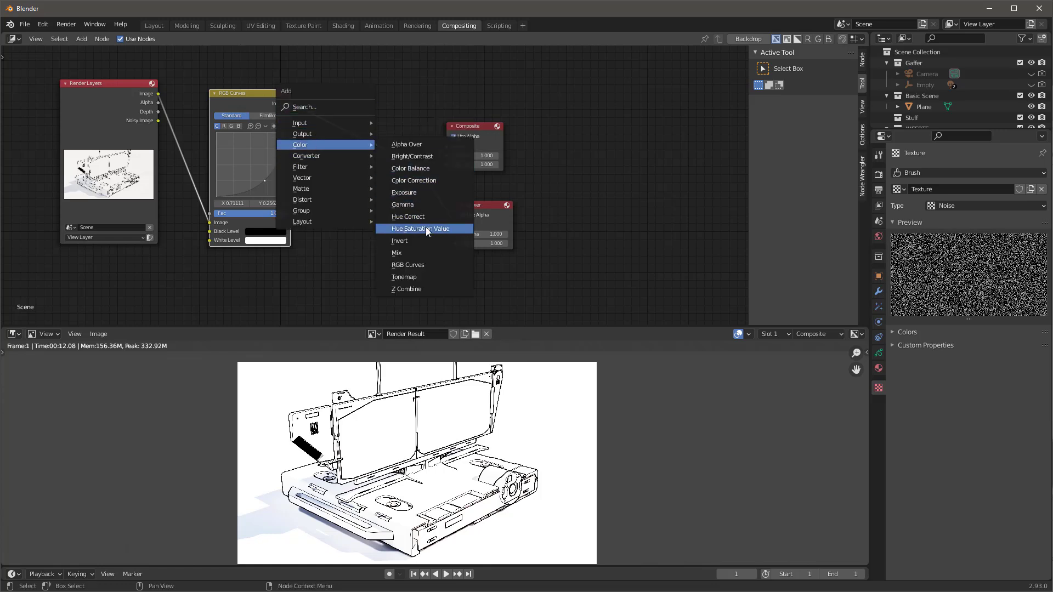
- Add a Hue Saturation Value node with Saturation 0 and Value about 0.1, then return to Layout
{"action": "left_click", "coordinate": [421, 228]}
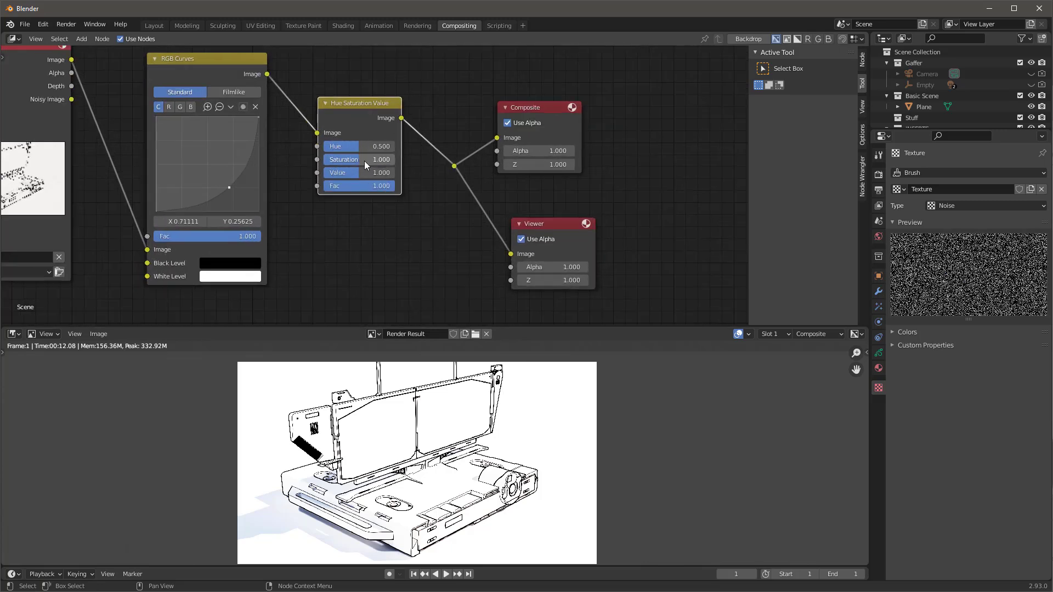
{"action": "left_click", "coordinate": [359, 159]}
{"action": "type", "text": "0.000"}
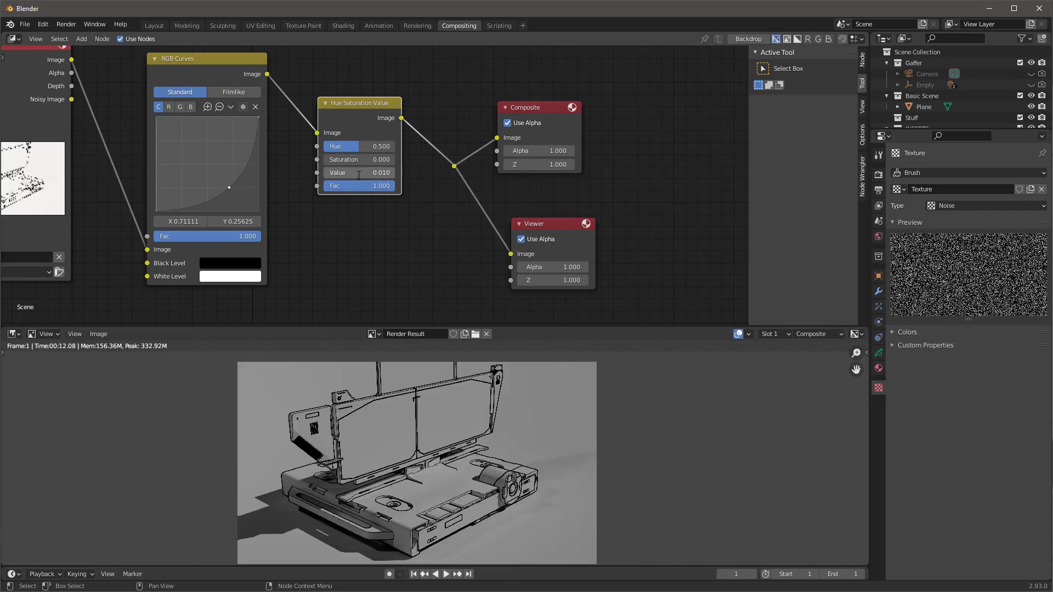
{"action": "mouse_move", "coordinate": [359, 177]}
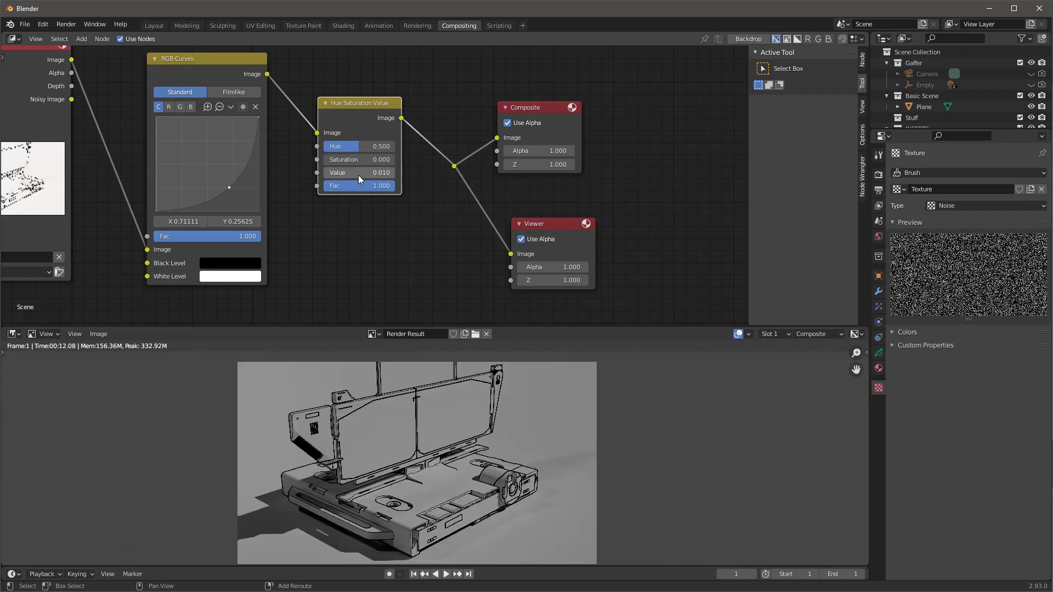
{"action": "left_click_drag", "start_coordinate": [349, 173], "coordinate": [363, 173]}
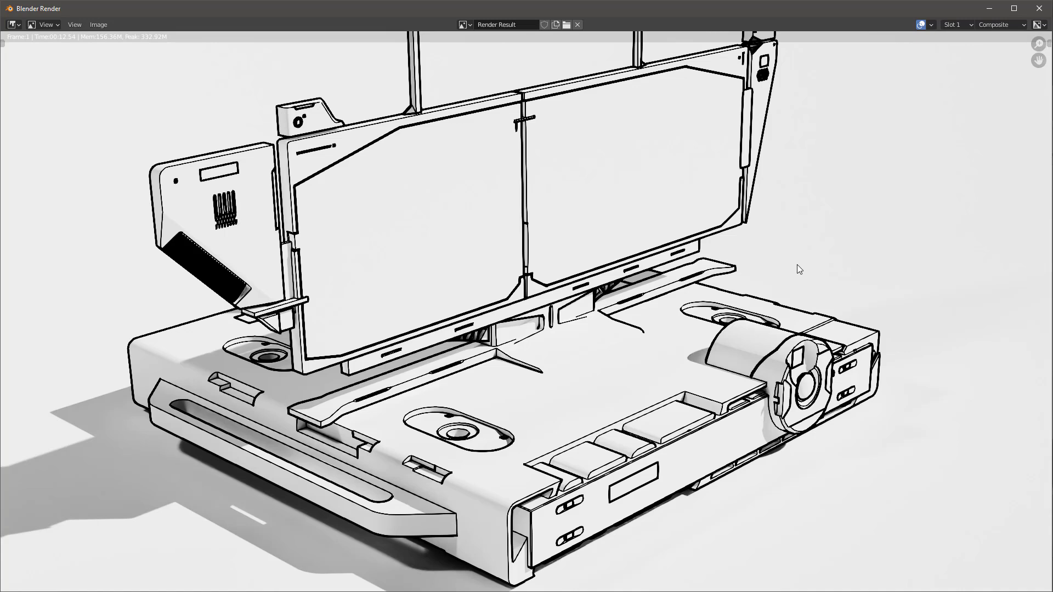
{"action": "left_click", "coordinate": [458, 26]}
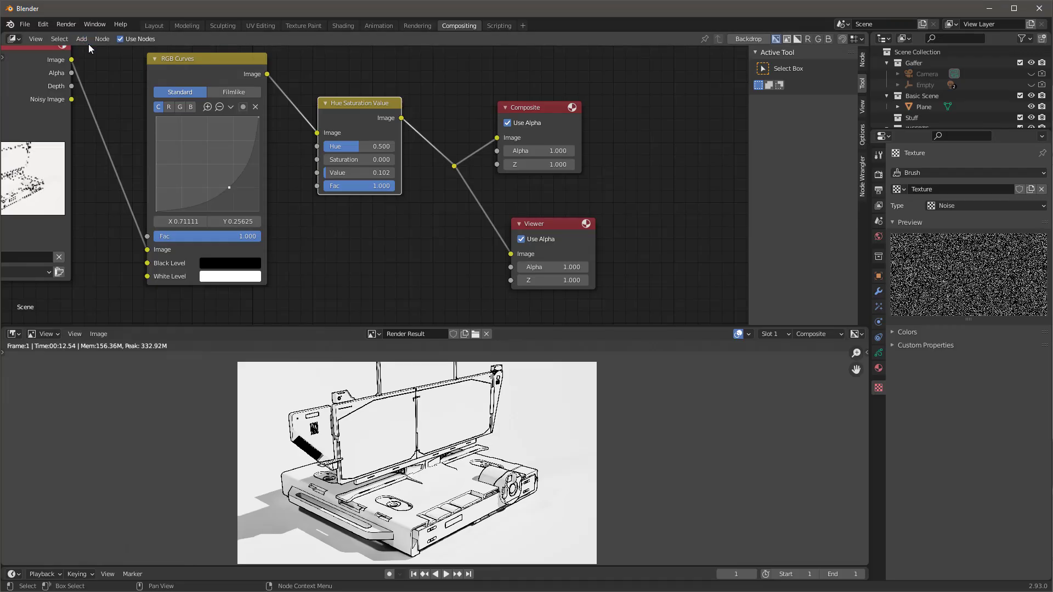
{"action": "left_click", "coordinate": [153, 26]}
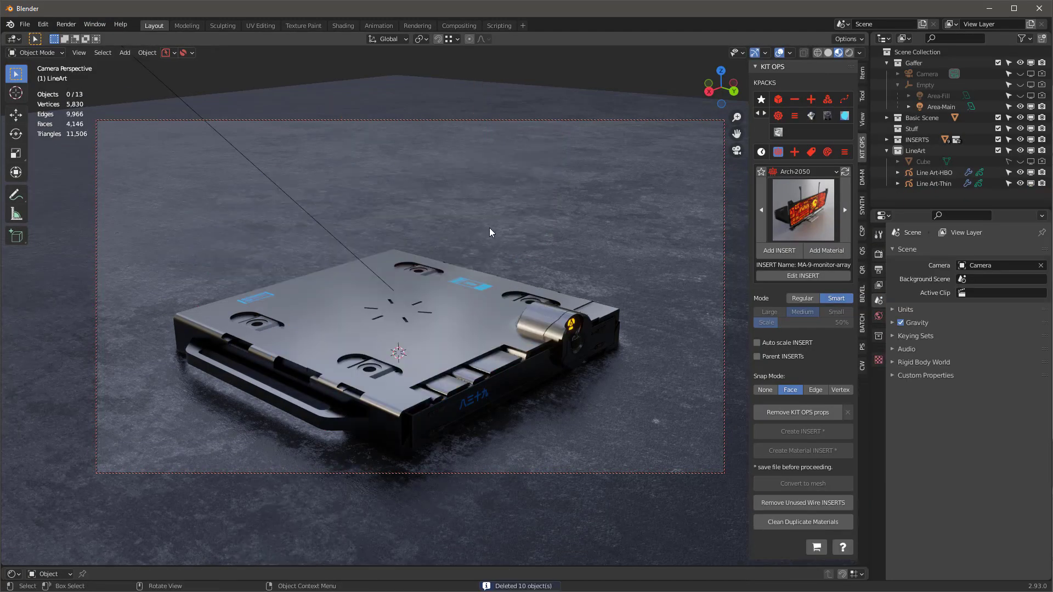
- Place the spot-4 lamp stand insert from KIT OPS onto the device base
{"action": "left_click", "coordinate": [802, 210]}
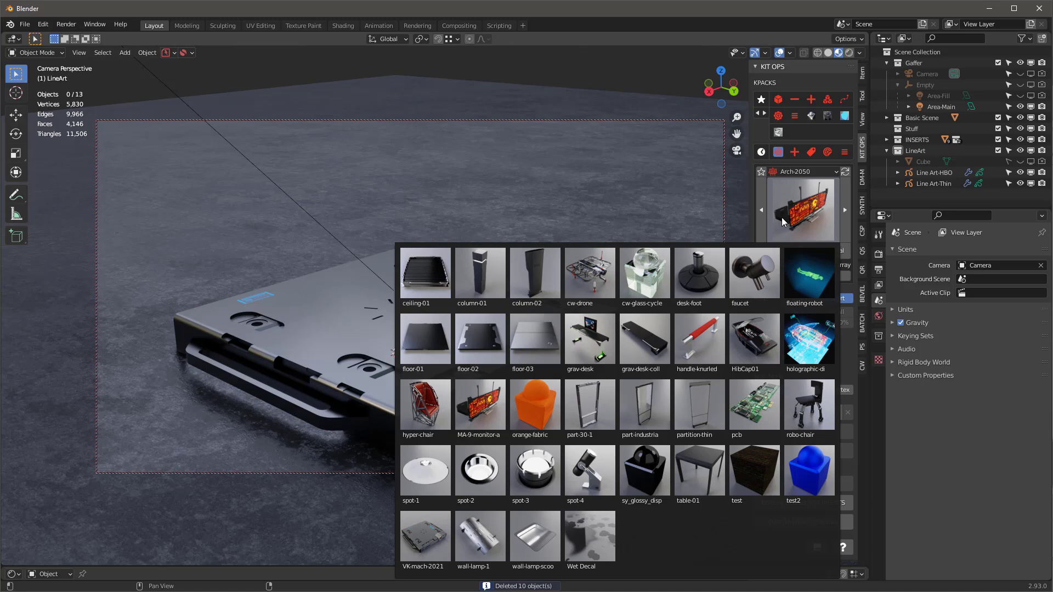
{"action": "left_click", "coordinate": [589, 470]}
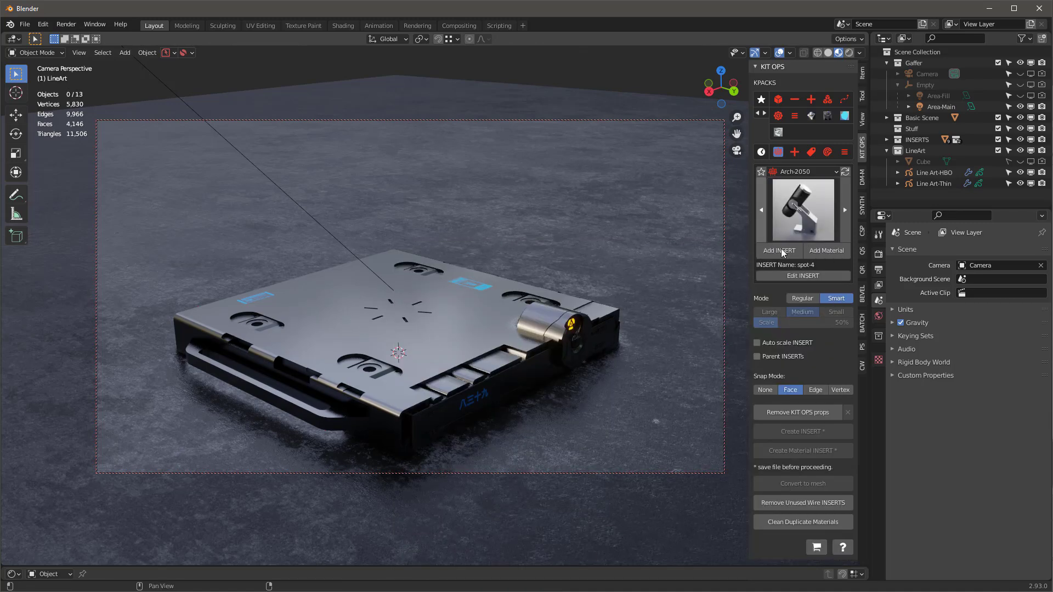
{"action": "left_click", "coordinate": [472, 309]}
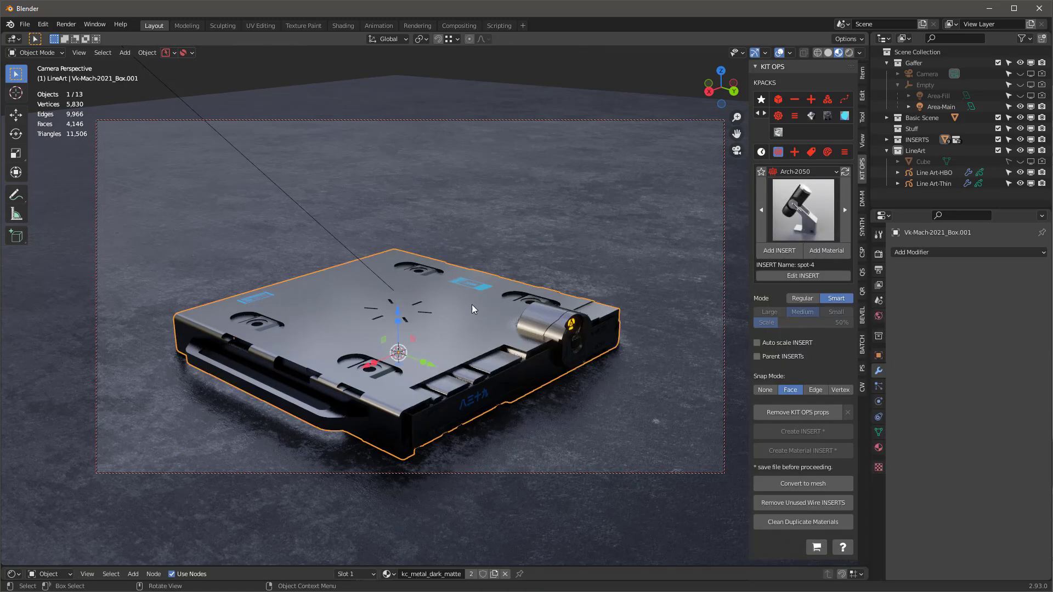
{"action": "left_click", "coordinate": [778, 251]}
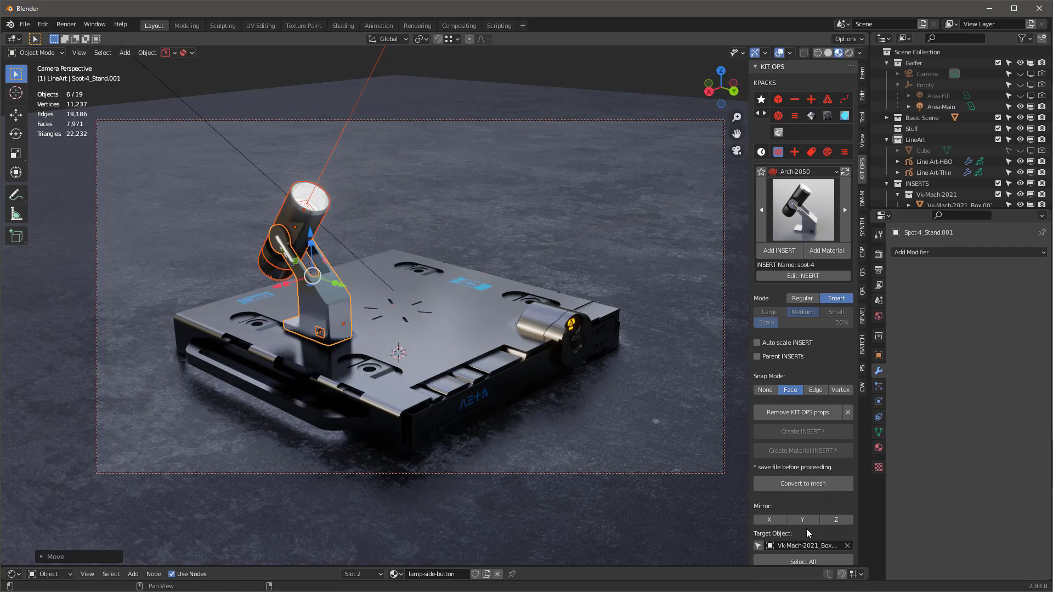
- Mirror the lamp stand across X into a matching pair and render with F12
{"action": "left_click", "coordinate": [768, 520]}
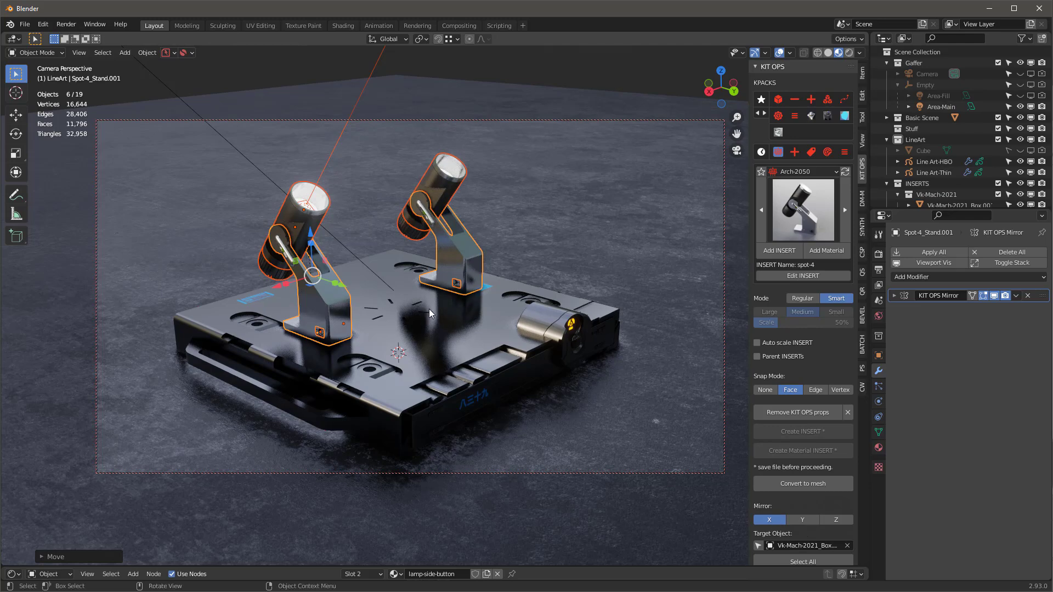
{"action": "key", "text": "F12"}
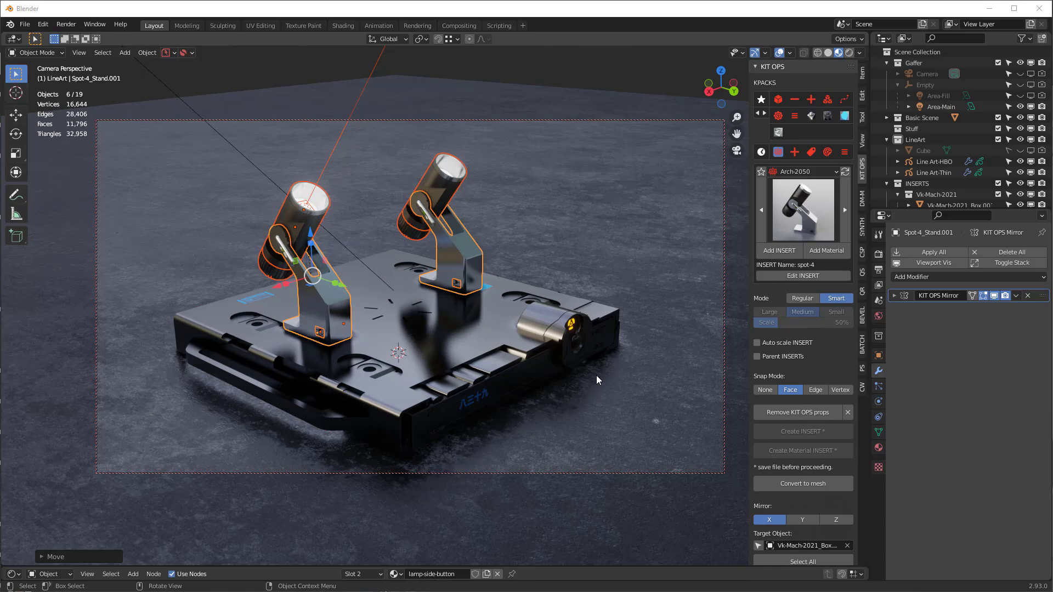
{"action": "mouse_move", "coordinate": [523, 368]}
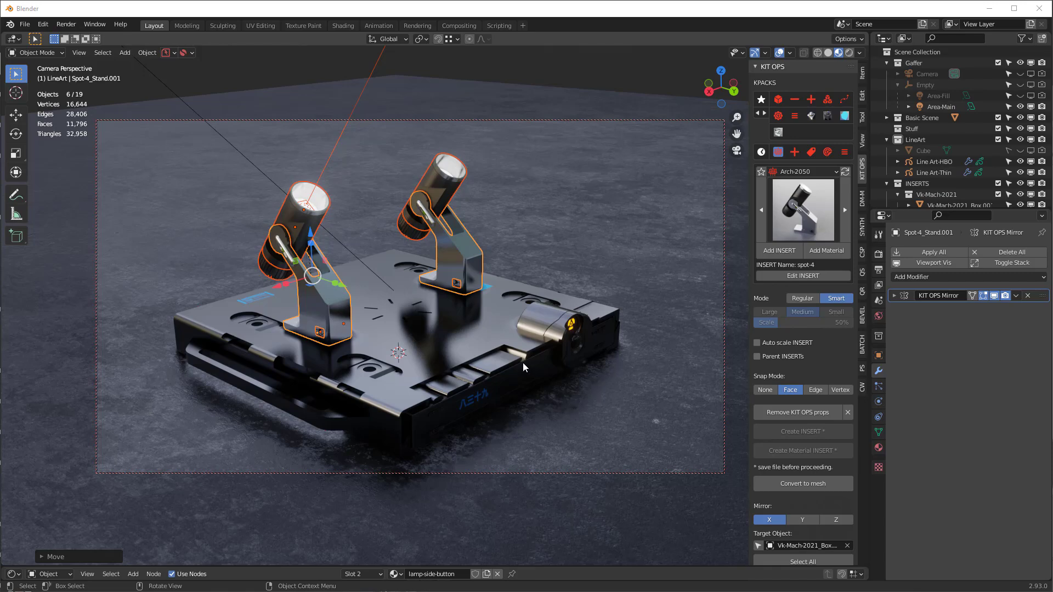
{"action": "mouse_move", "coordinate": [566, 109]}
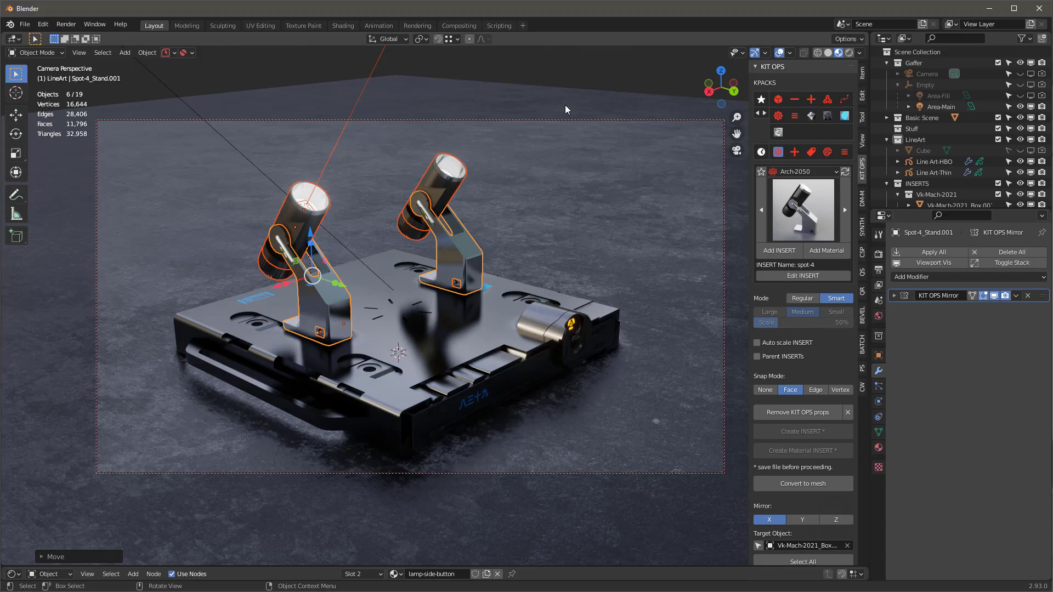
{"action": "left_click", "coordinate": [950, 204]}
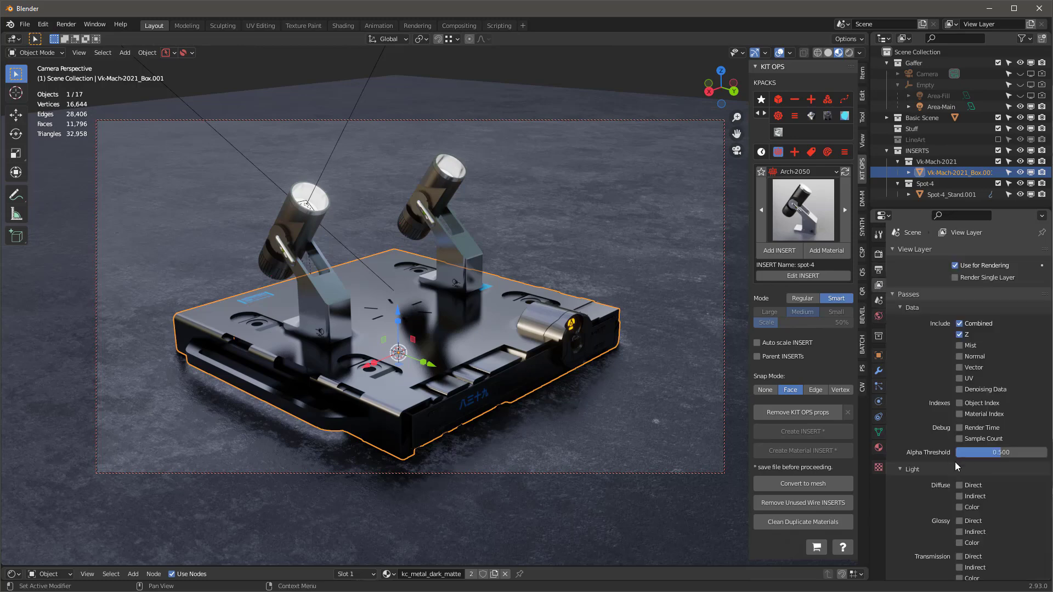
- Clear the View Layer Material Override in the layer properties
{"action": "scroll", "scroll_direction": "down", "scroll_amount": 3}
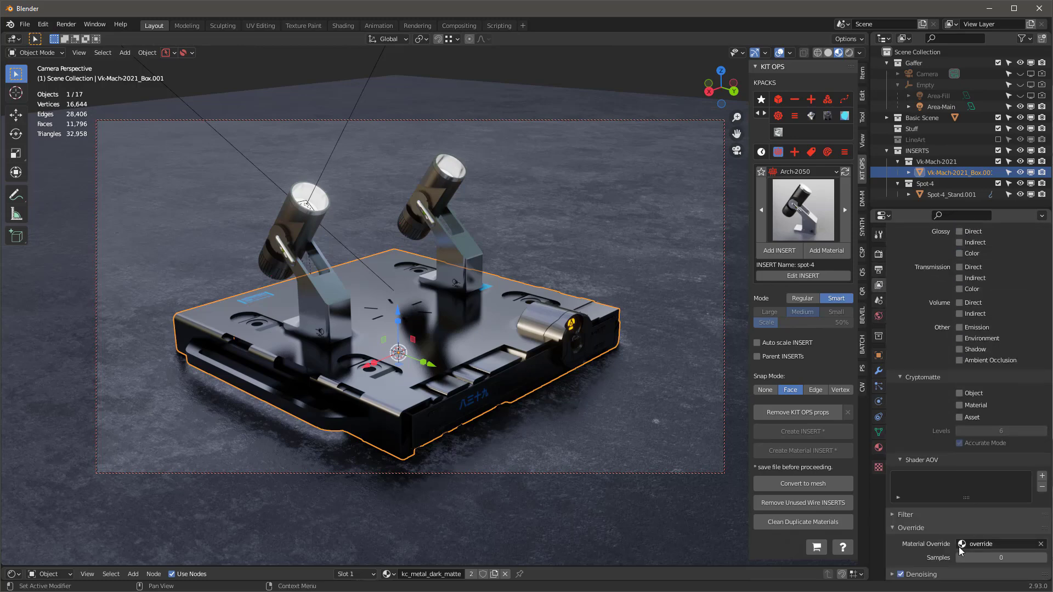
{"action": "left_click", "coordinate": [1040, 544]}
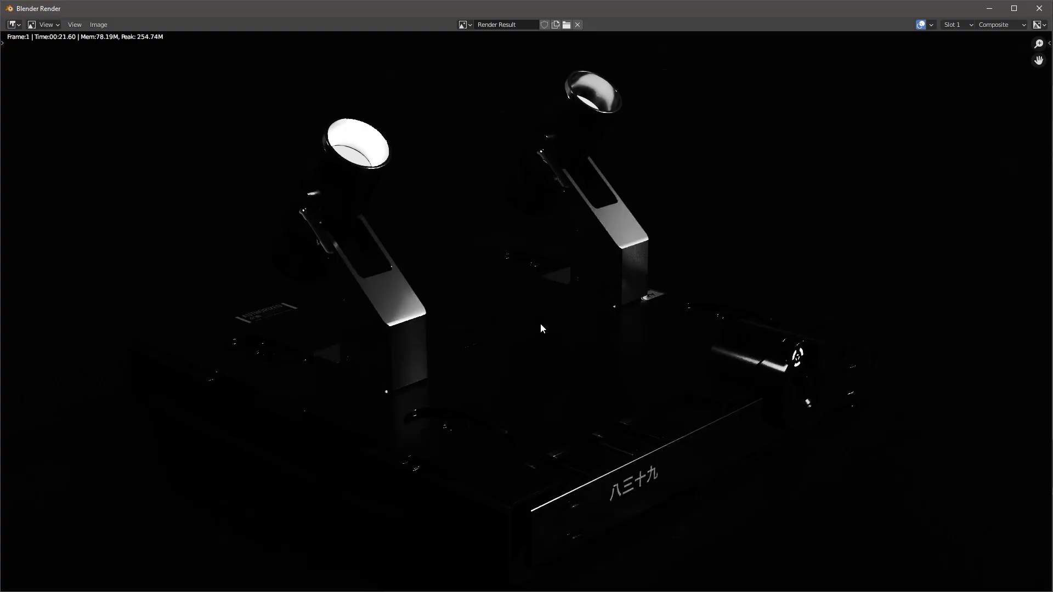
{"action": "mouse_move", "coordinate": [997, 22]}
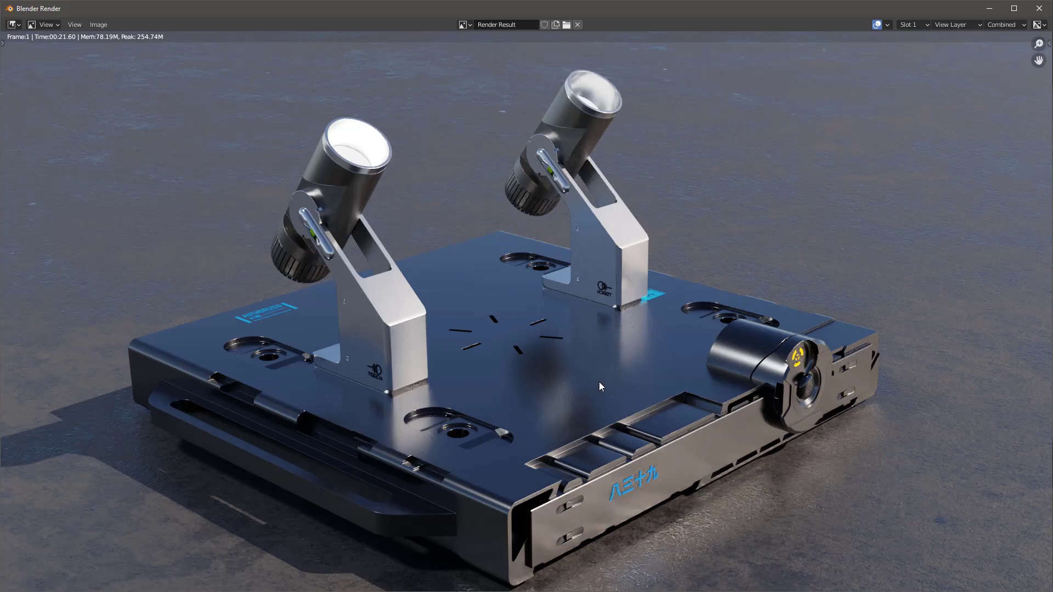
{"action": "mouse_move", "coordinate": [597, 380]}
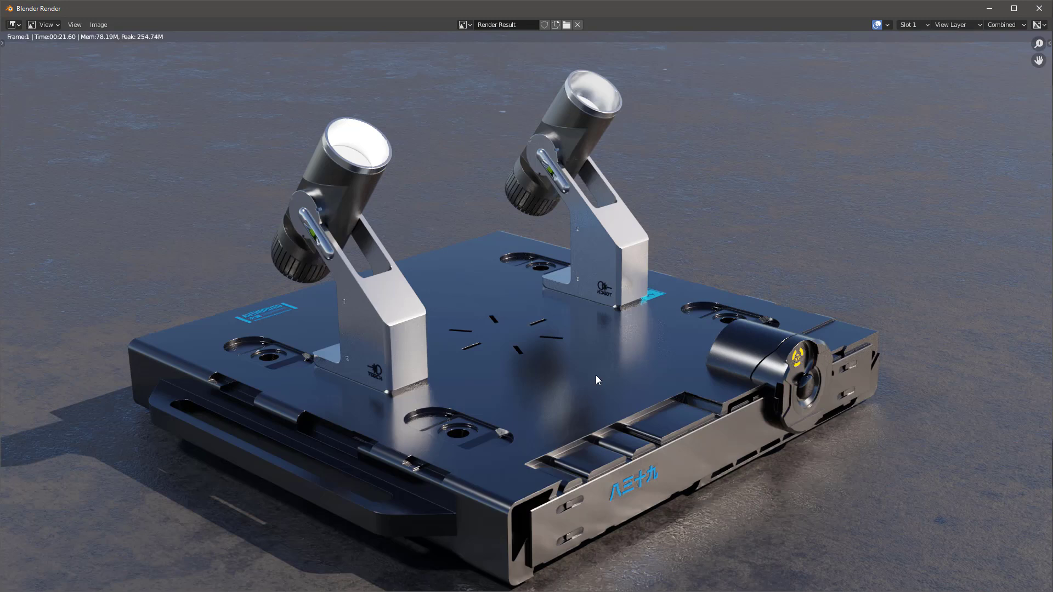